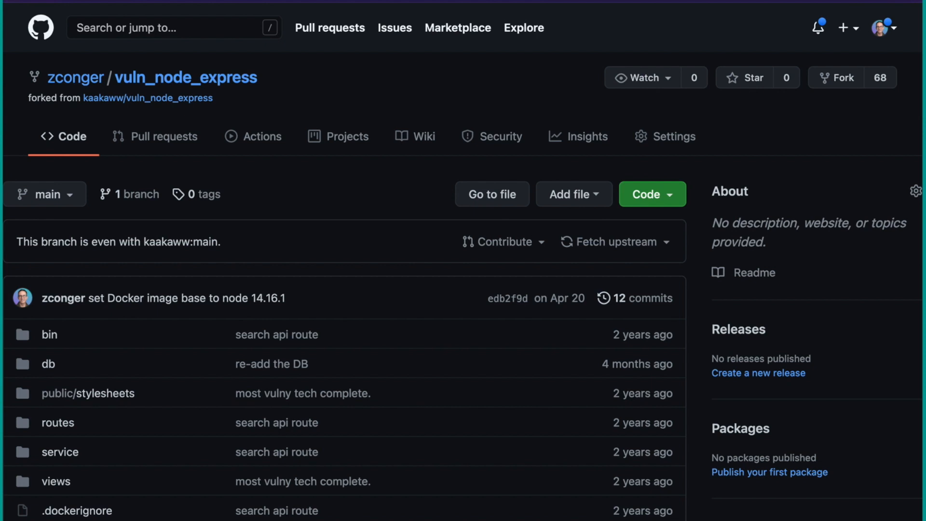
pyautogui.moveTo(500, 136)
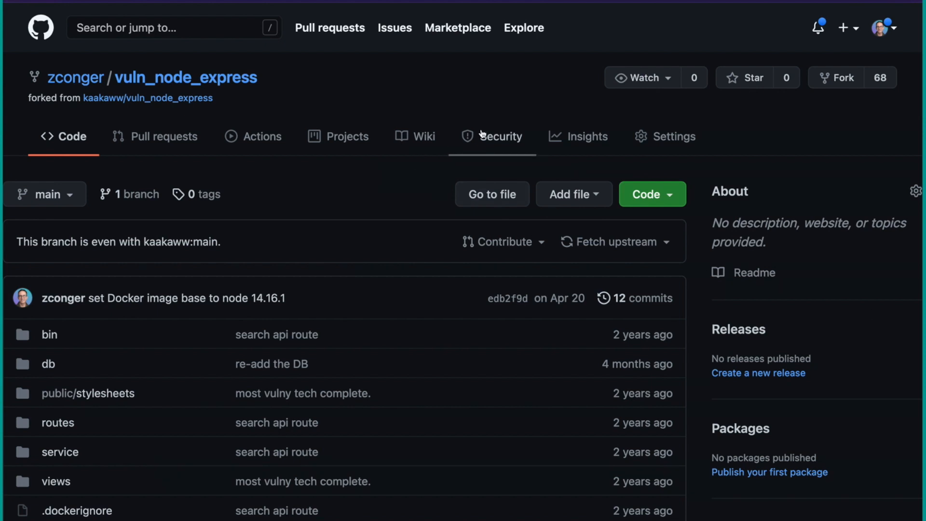
# Step: Open the Security overview of the vuln_node_express repository
pyautogui.click(498, 137)
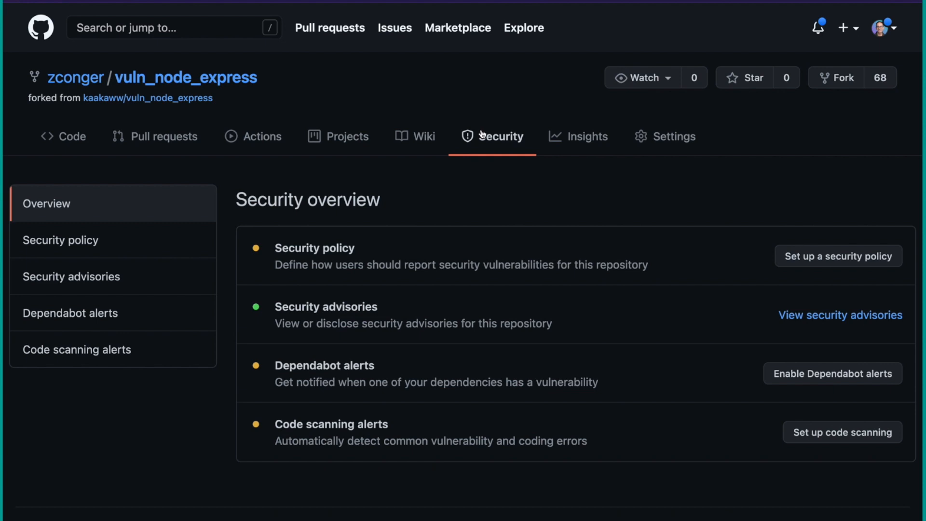
pyautogui.moveTo(146, 345)
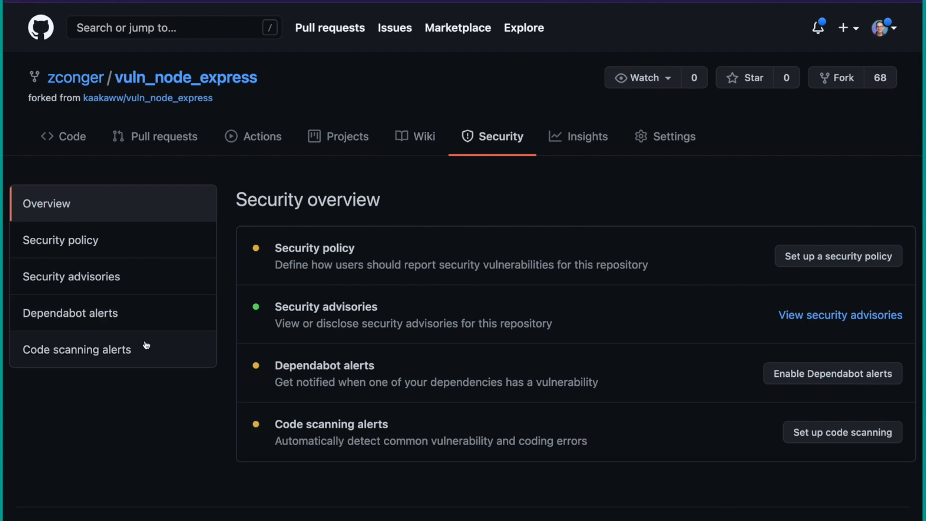
# Step: Open Code scanning alerts and scroll down to the StackHawk workflow card
pyautogui.click(77, 349)
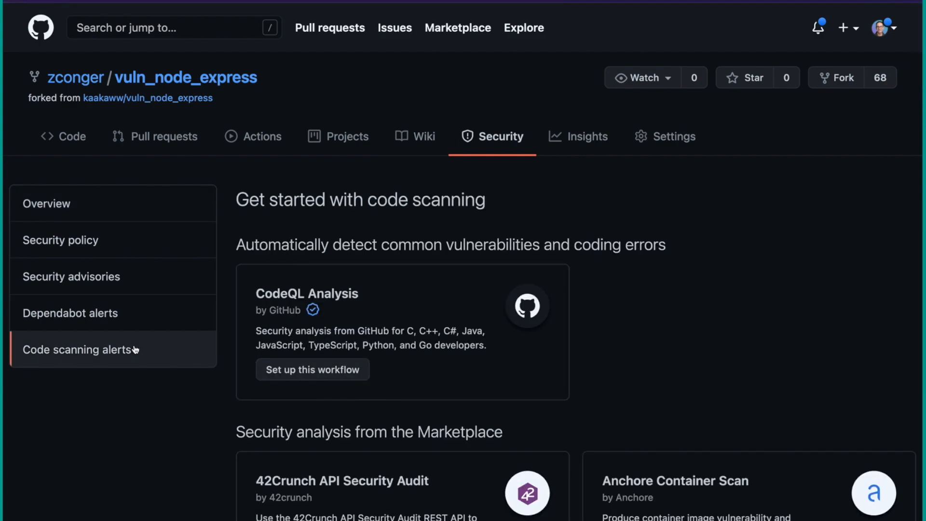
pyautogui.scroll(-3)
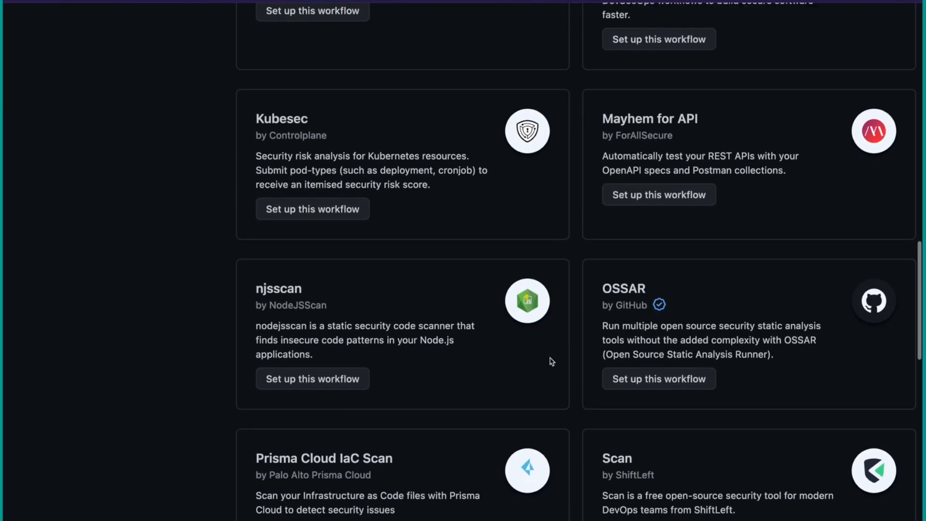
pyautogui.scroll(-3)
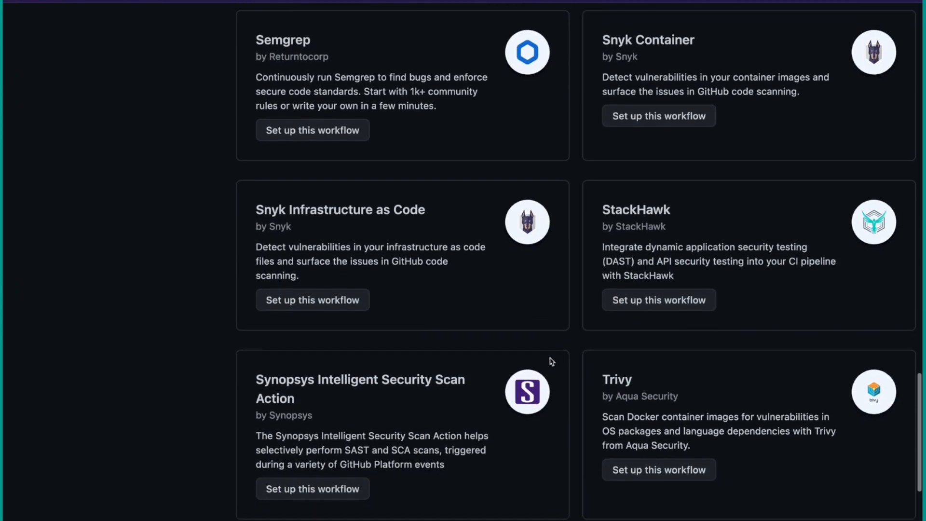
pyautogui.scroll(-3)
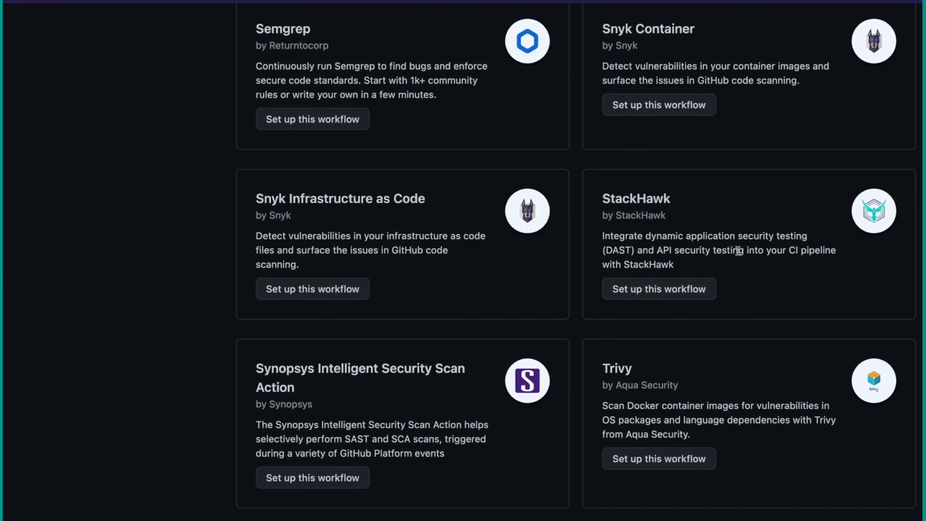
pyautogui.moveTo(709, 264)
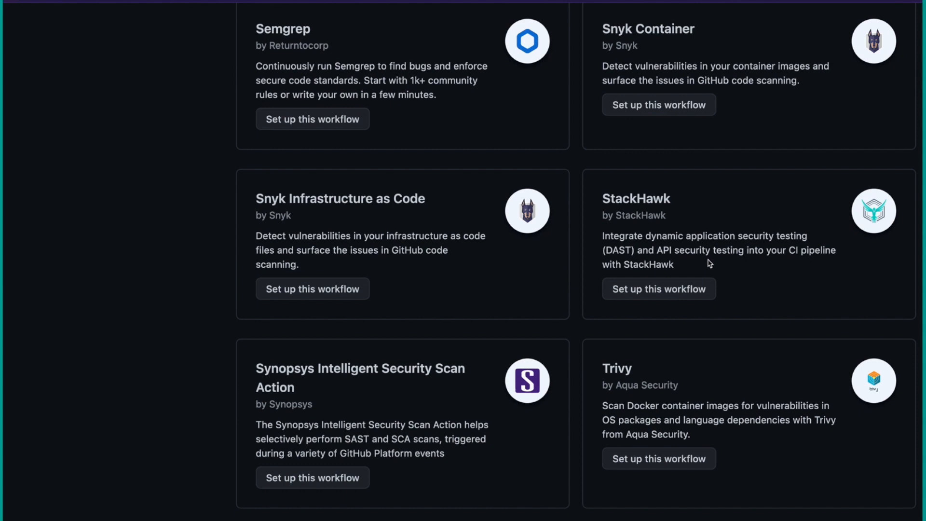
pyautogui.moveTo(699, 264)
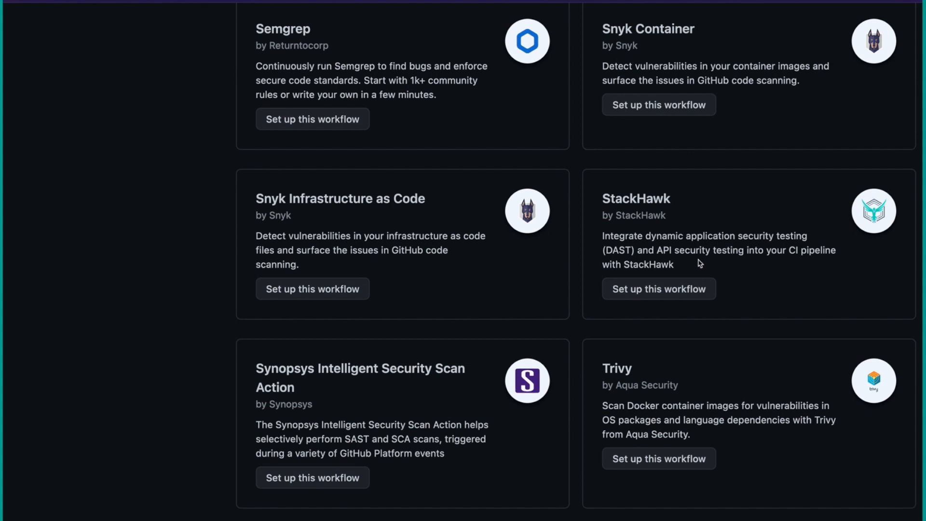
pyautogui.moveTo(658, 289)
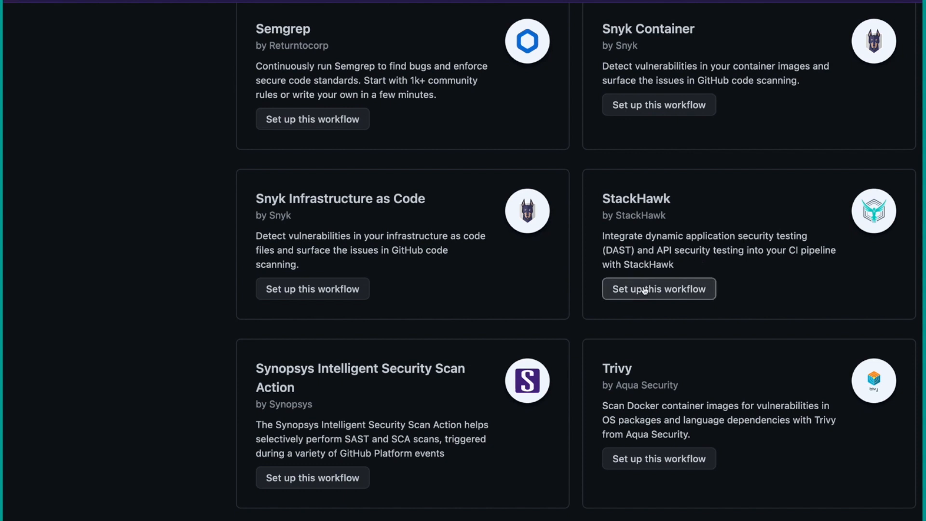
# Step: Set up the StackHawk workflow with service command docker-compose up --build --detach
pyautogui.click(658, 289)
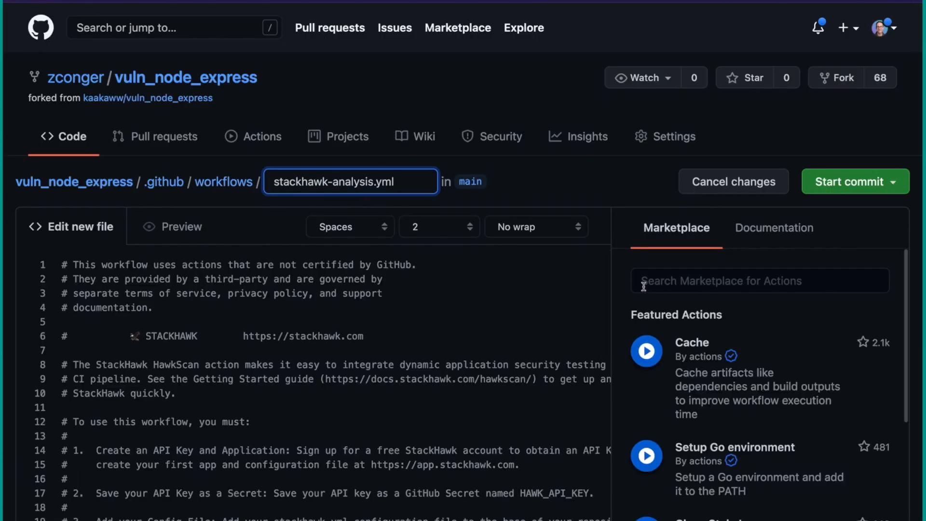
pyautogui.scroll(-3)
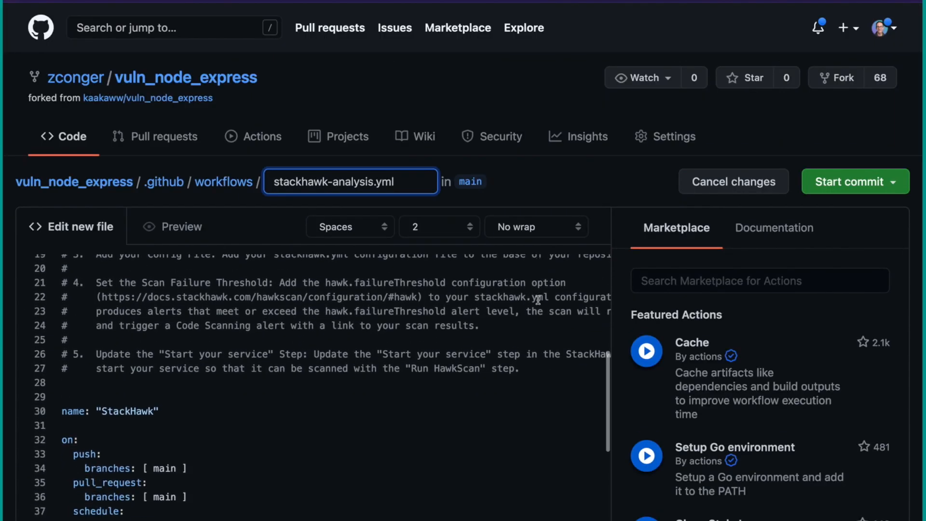
pyautogui.scroll(-3)
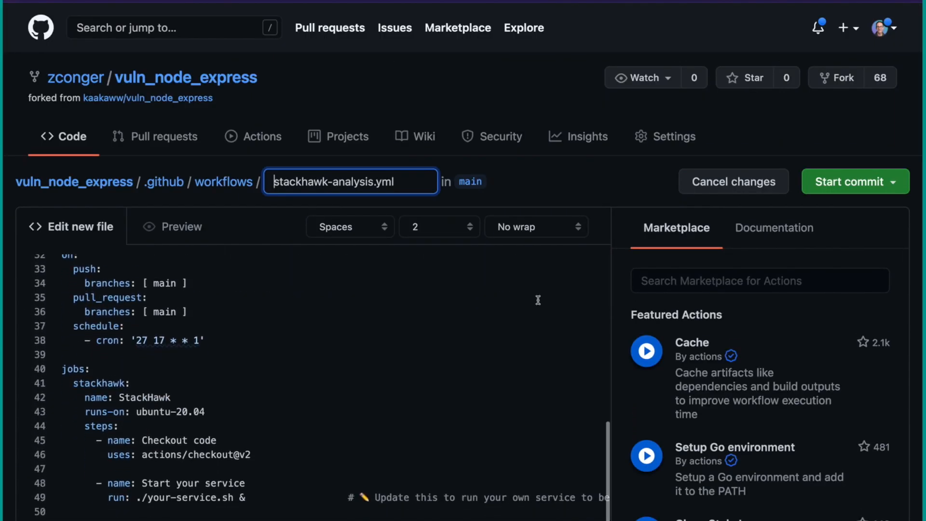
pyautogui.scroll(-3)
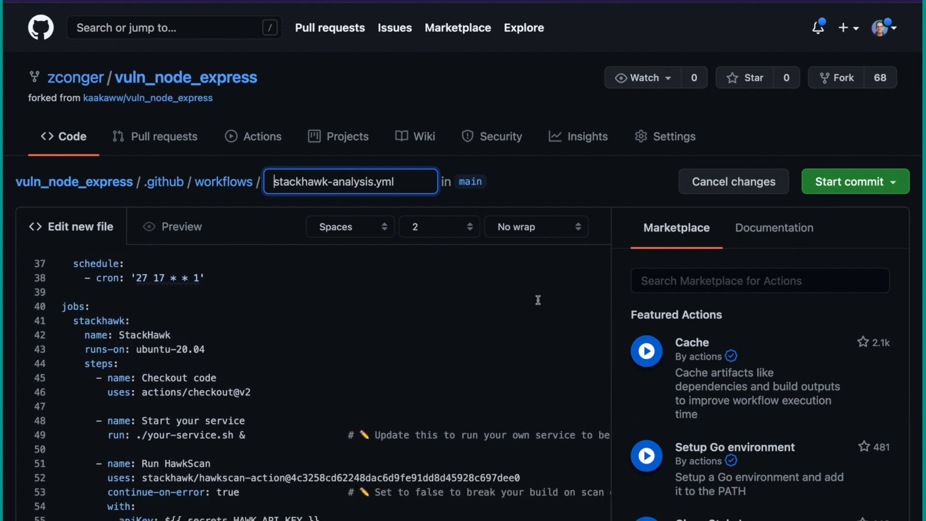
pyautogui.scroll(-3)
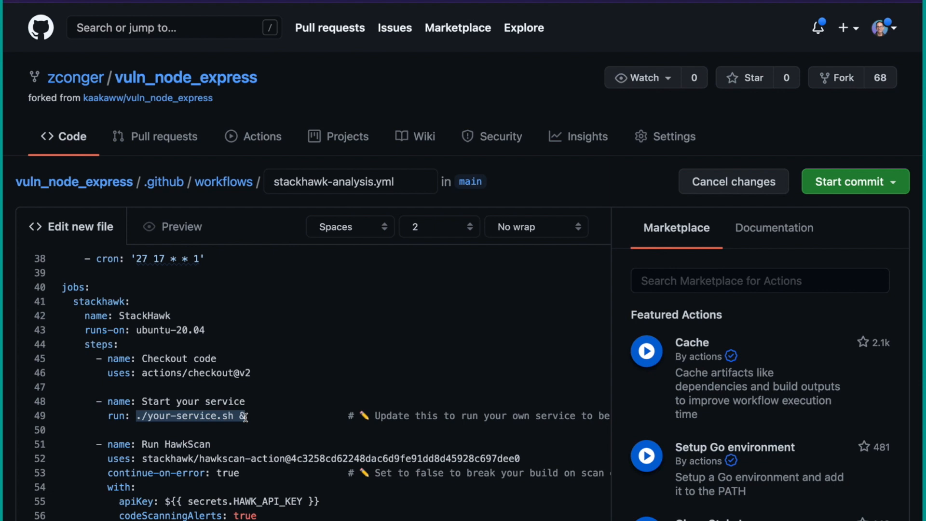
pyautogui.write('docker-compose up --build --detach')
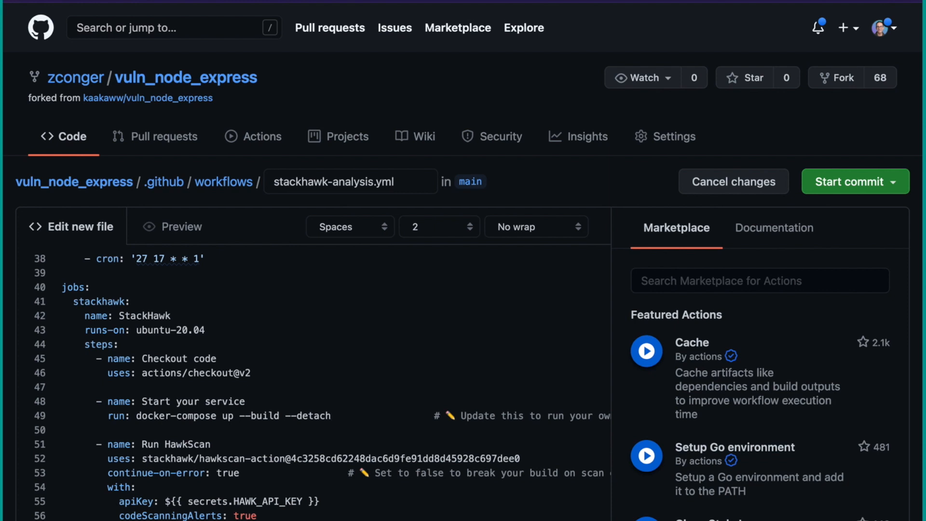
# Step: Start committing the new stackhawk-analysis.yml workflow file
pyautogui.scroll(-3)
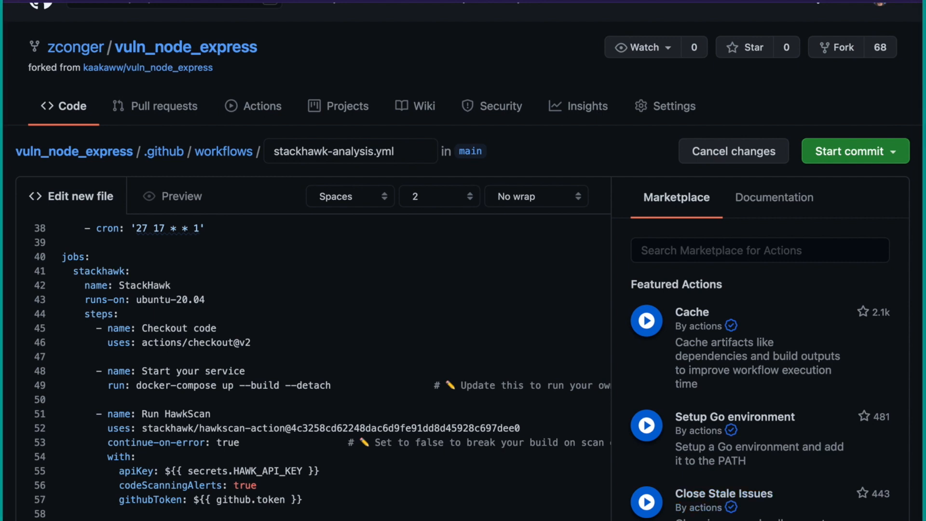
pyautogui.click(244, 443)
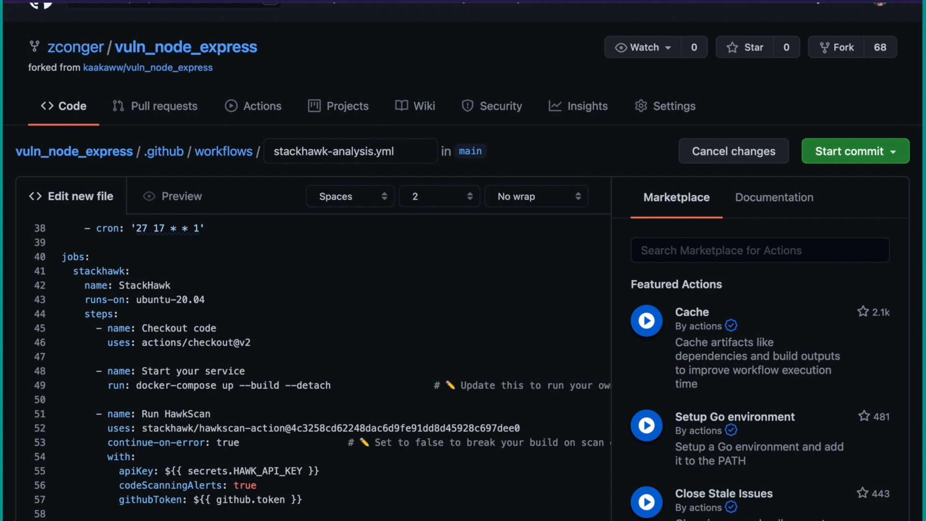
pyautogui.click(243, 442)
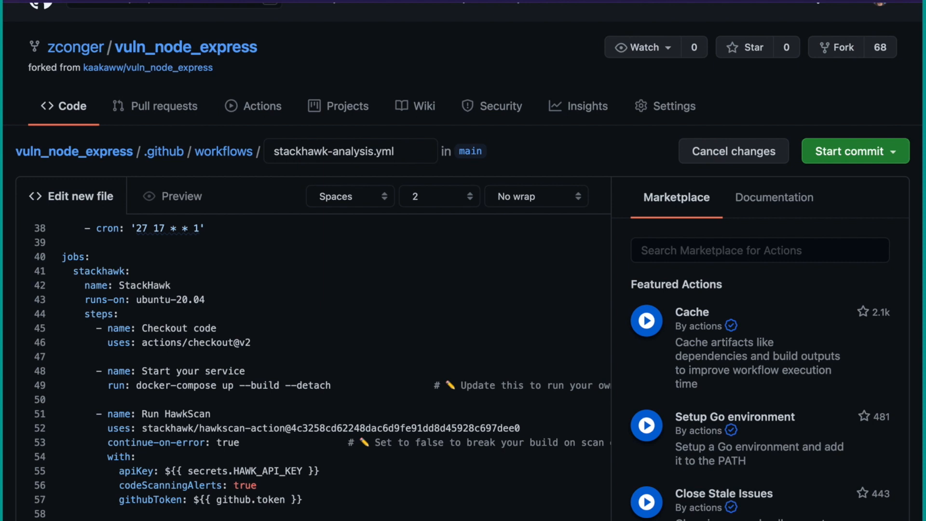
pyautogui.click(245, 442)
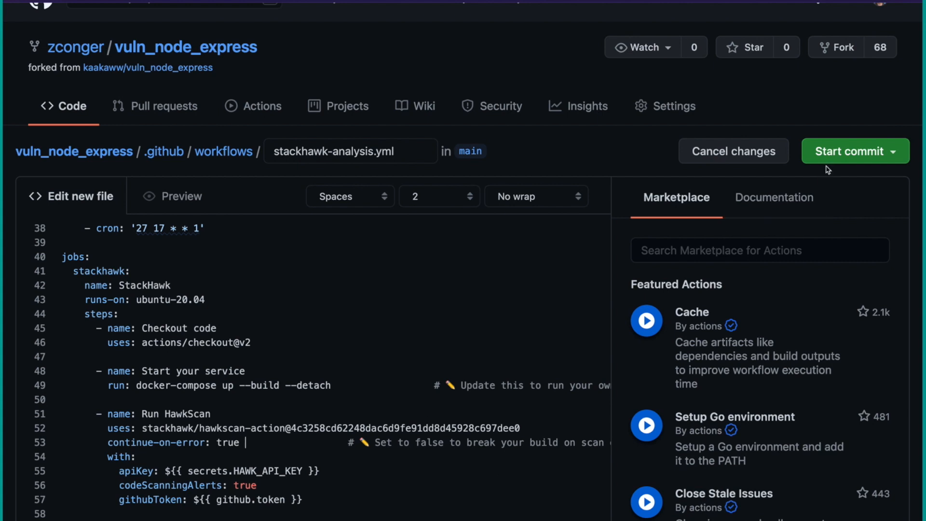
pyautogui.click(847, 151)
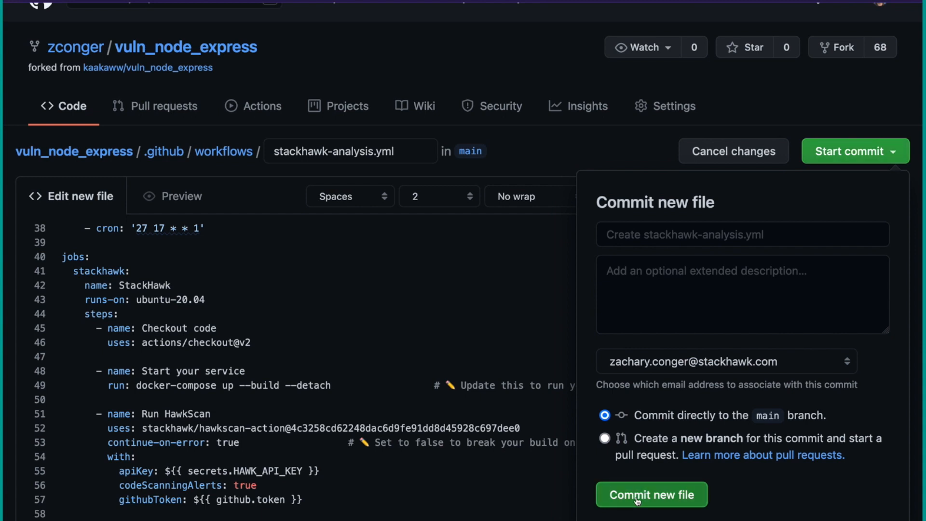
# Step: Commit stackhawk-analysis.yml directly to the main branch
pyautogui.click(651, 494)
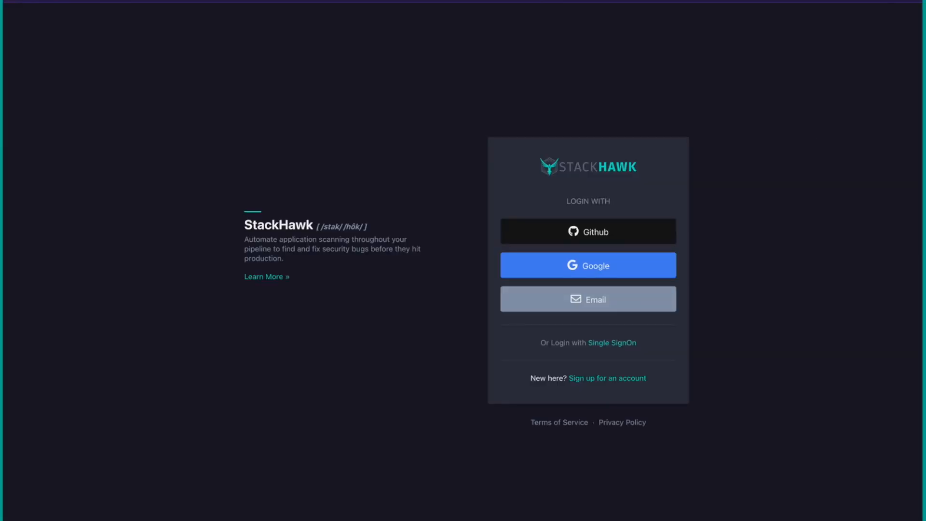
pyautogui.moveTo(799, 165)
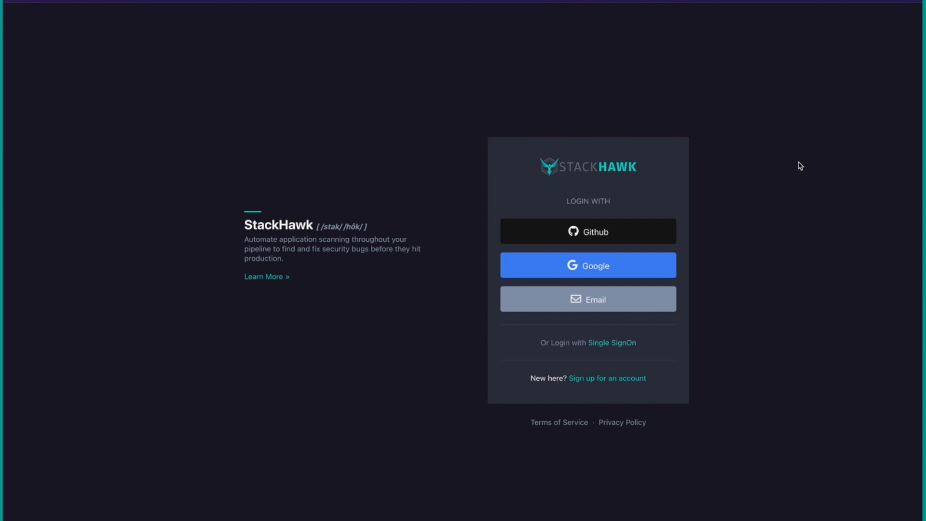
pyautogui.moveTo(623, 373)
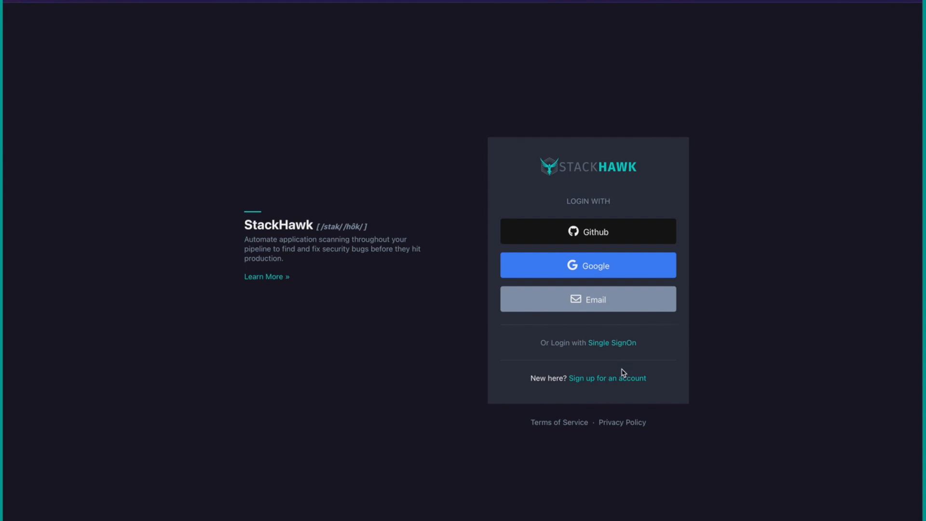
# Step: Sign up to StackHawk with Google on Developer Free, choosing Scan My Application
pyautogui.click(607, 378)
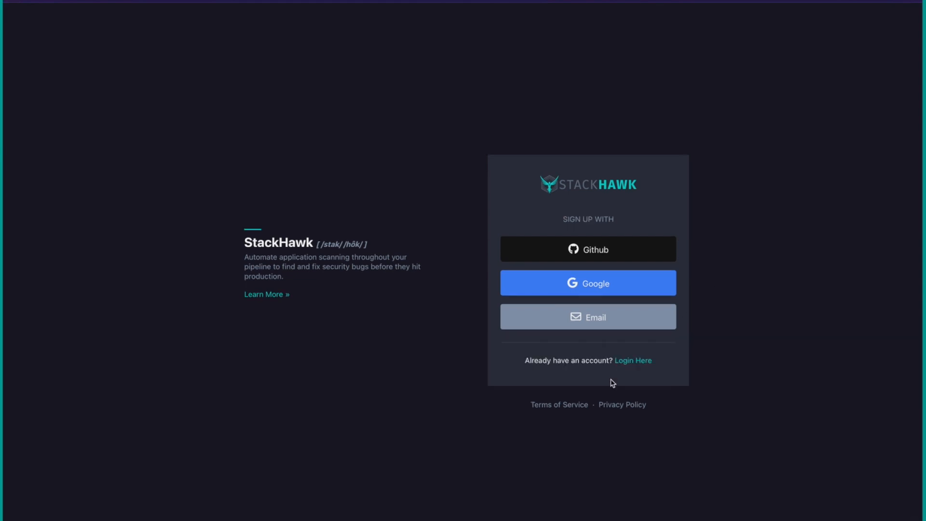
pyautogui.click(587, 284)
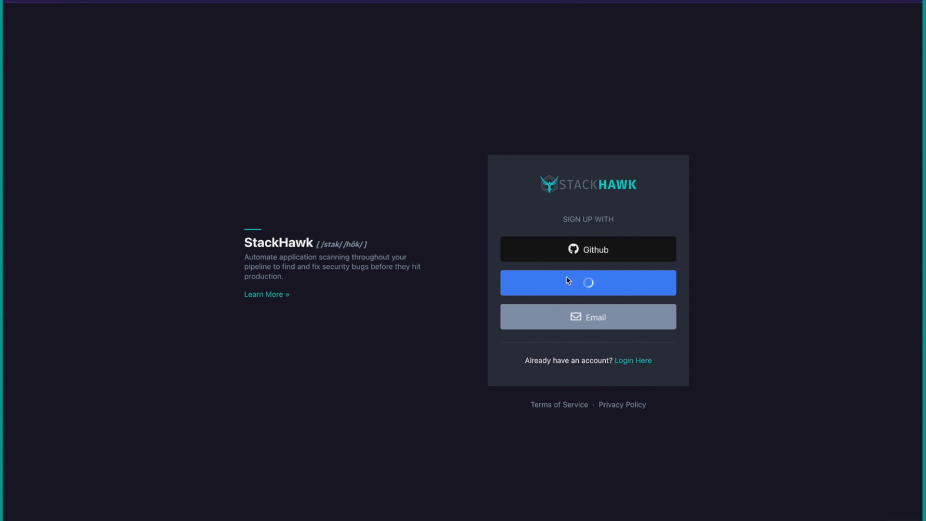
pyautogui.click(587, 282)
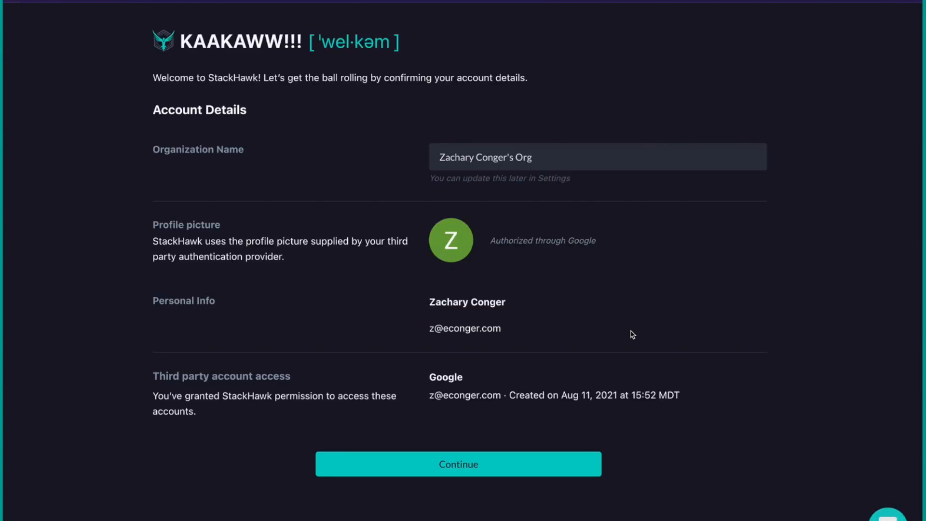
pyautogui.click(458, 463)
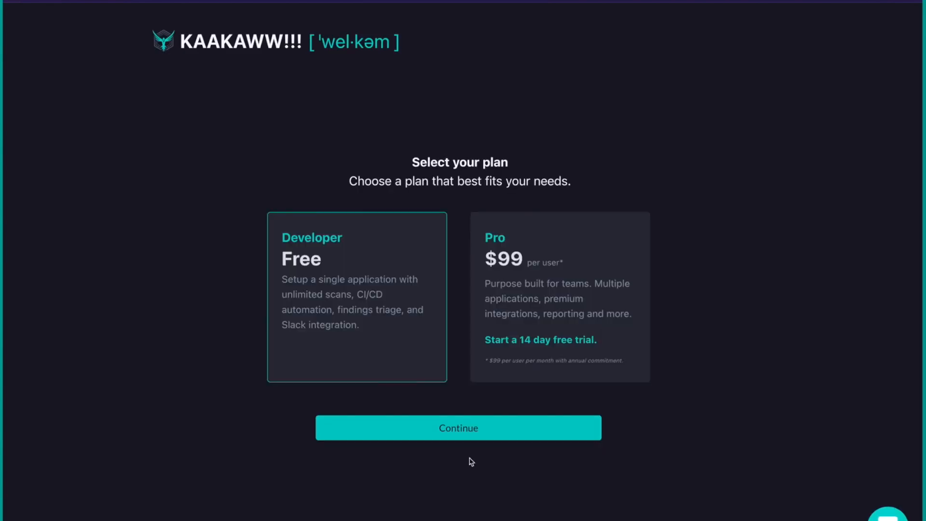
pyautogui.click(458, 428)
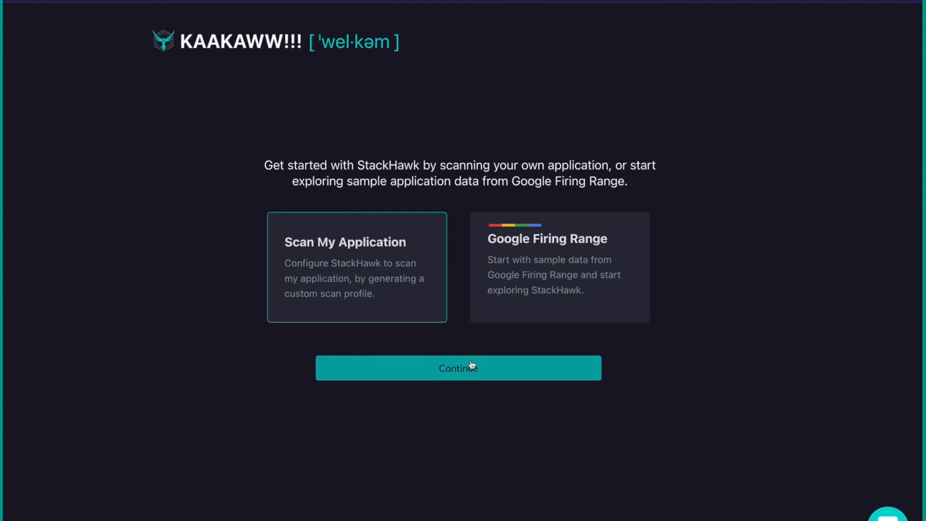
pyautogui.click(457, 367)
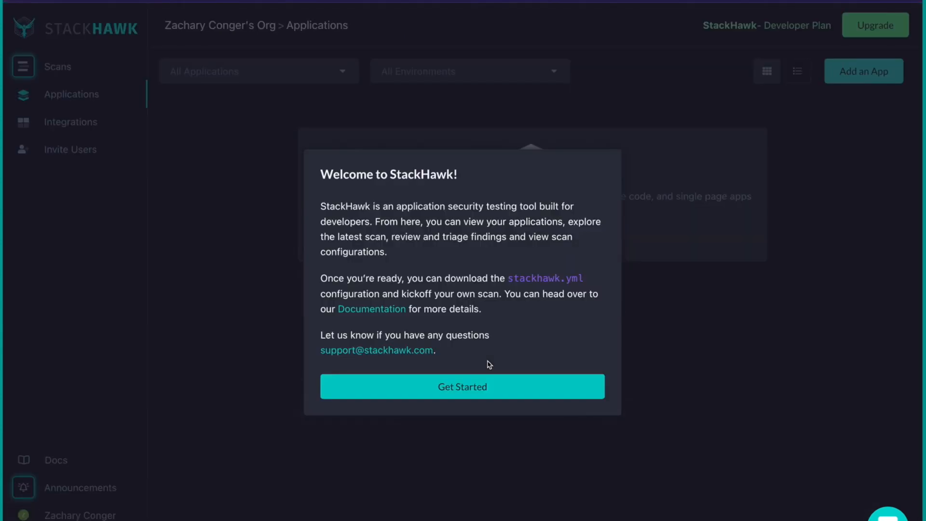
# Step: Dismiss StackHawk's welcome message with Get Started
pyautogui.click(462, 387)
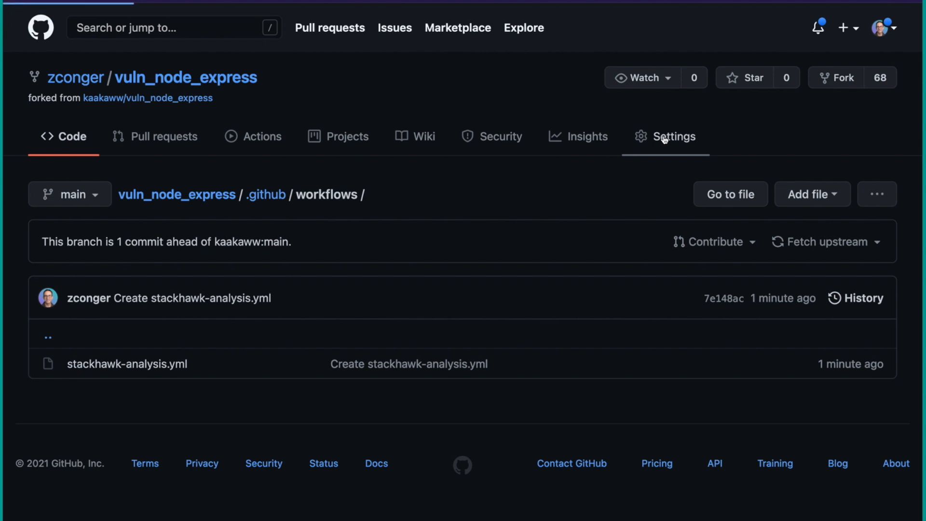
# Step: Create repository secret HAWK_API_KEY holding the StackHawk API key value
pyautogui.click(665, 136)
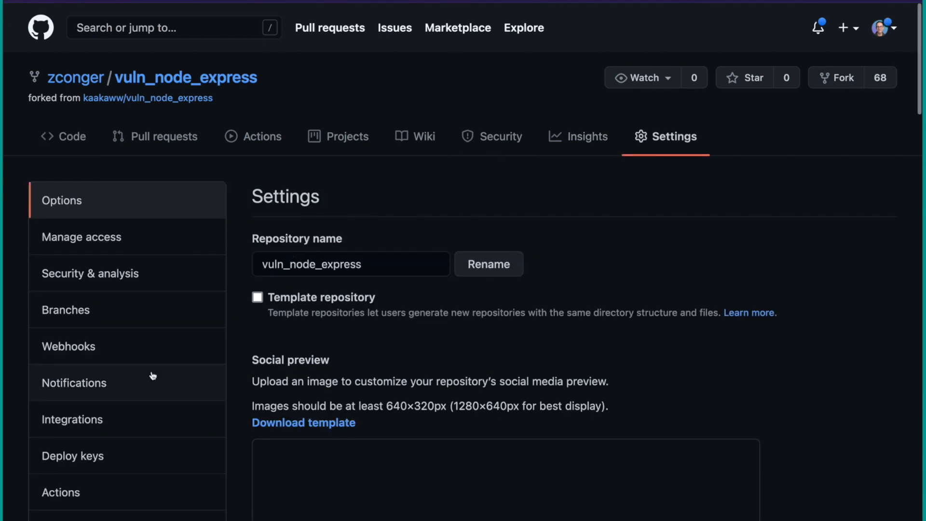
pyautogui.scroll(-3)
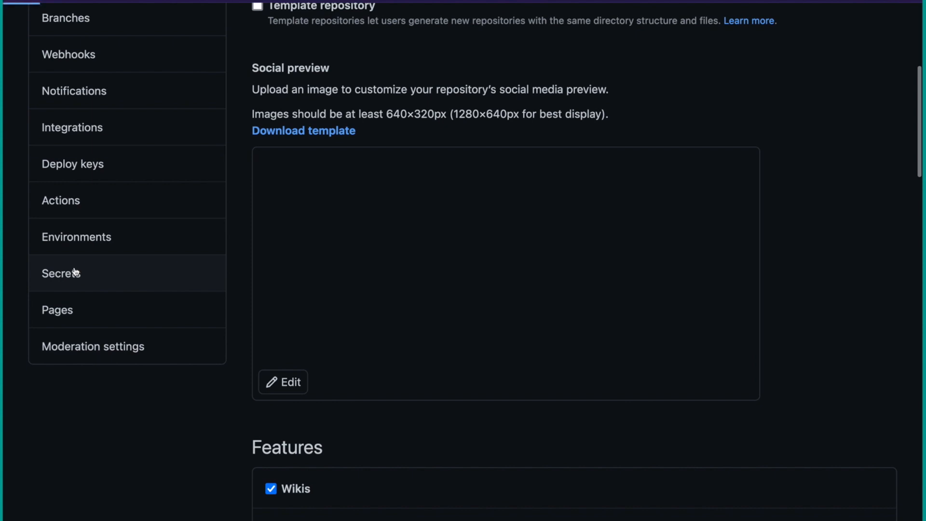
pyautogui.click(57, 273)
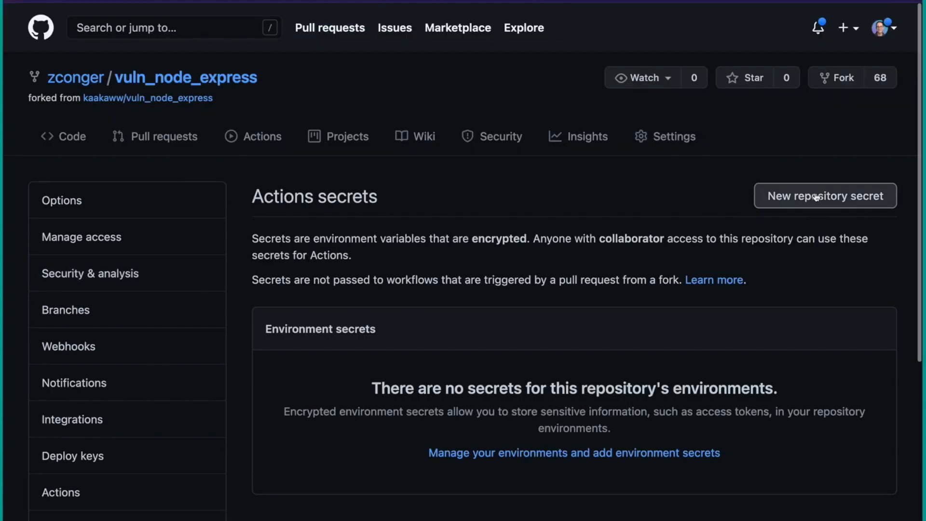
pyautogui.click(824, 195)
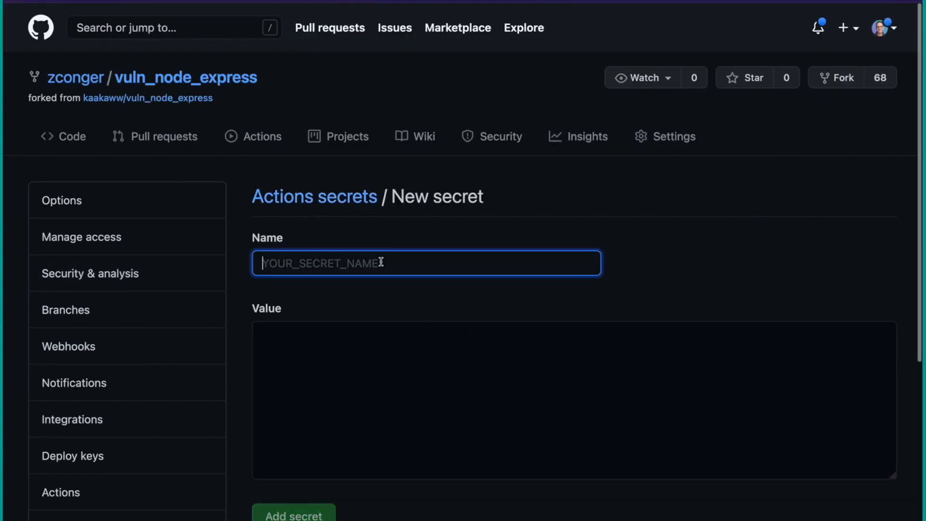
pyautogui.write('ST')
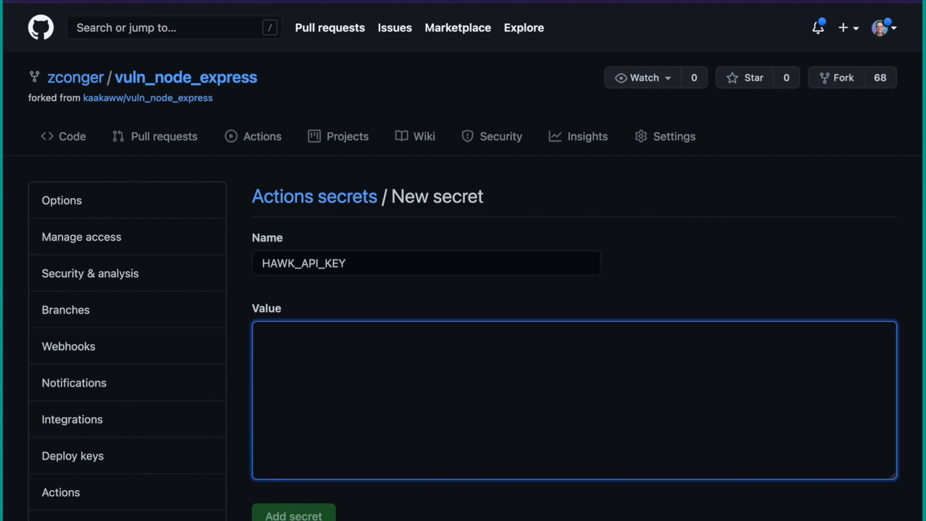
pyautogui.write('hawk.xxxxxxxxxx.xxxxxxxxxx')
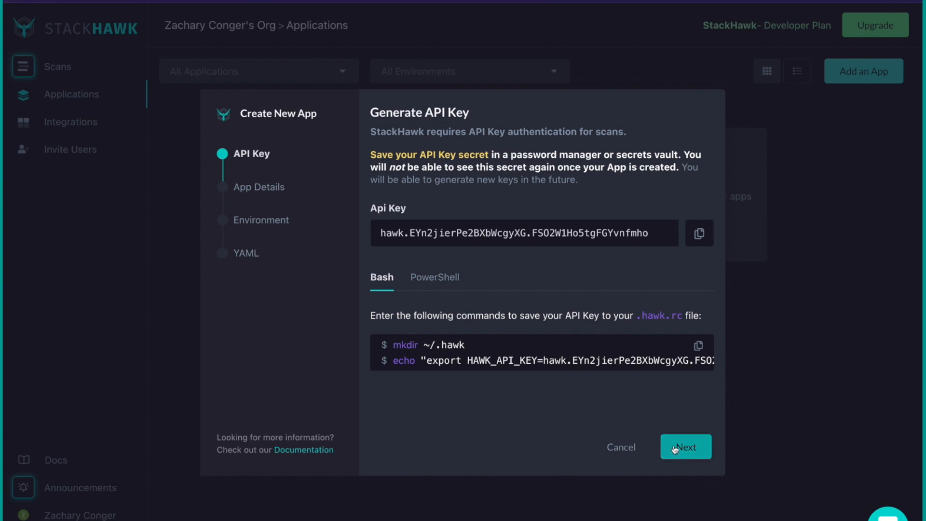
# Step: Name the new StackHawk application vuln_node_express
pyautogui.click(685, 446)
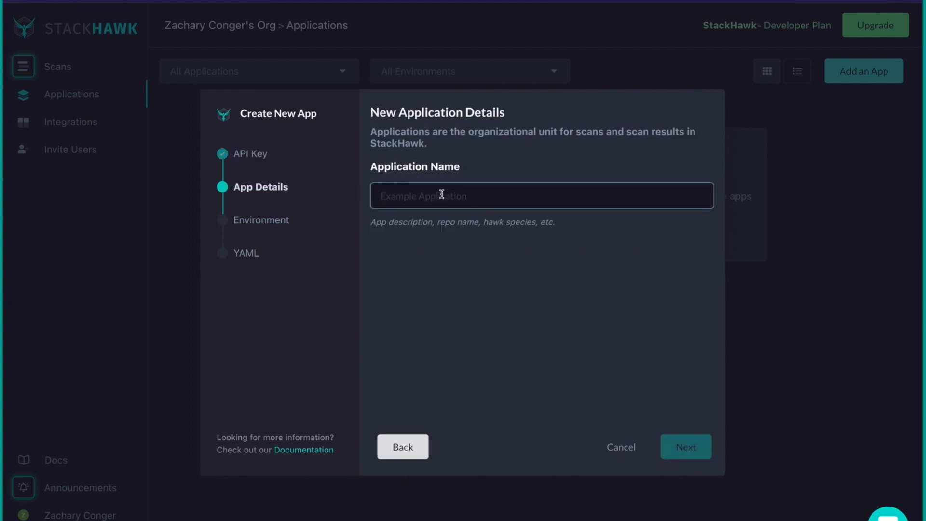
pyautogui.write('v')
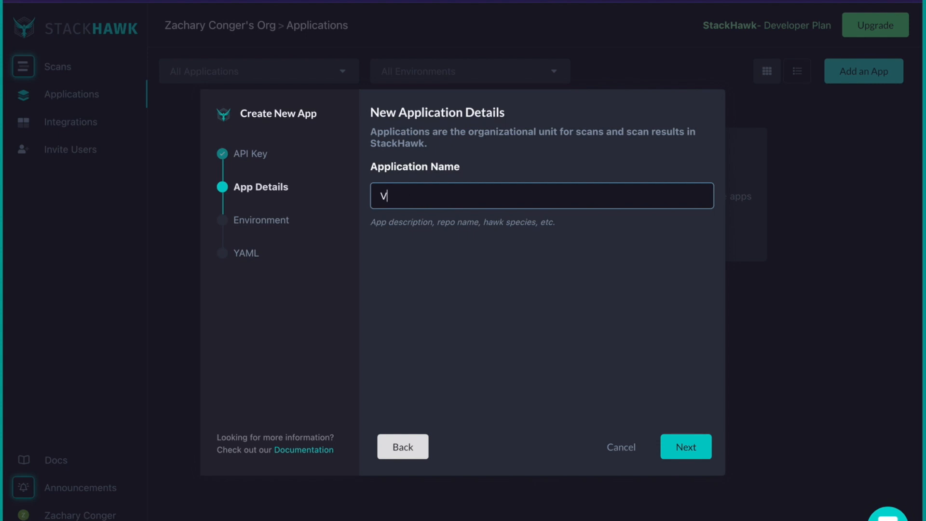
pyautogui.write('uln_')
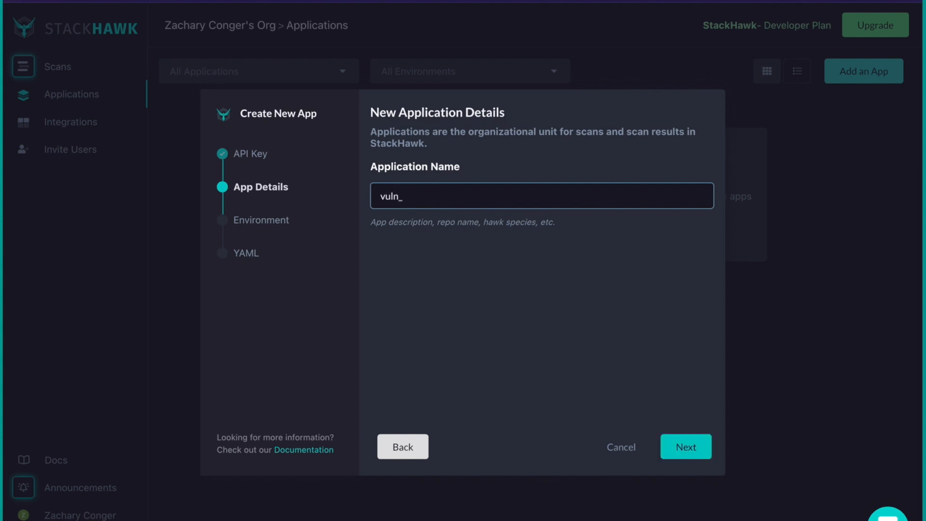
pyautogui.write('node_expres')
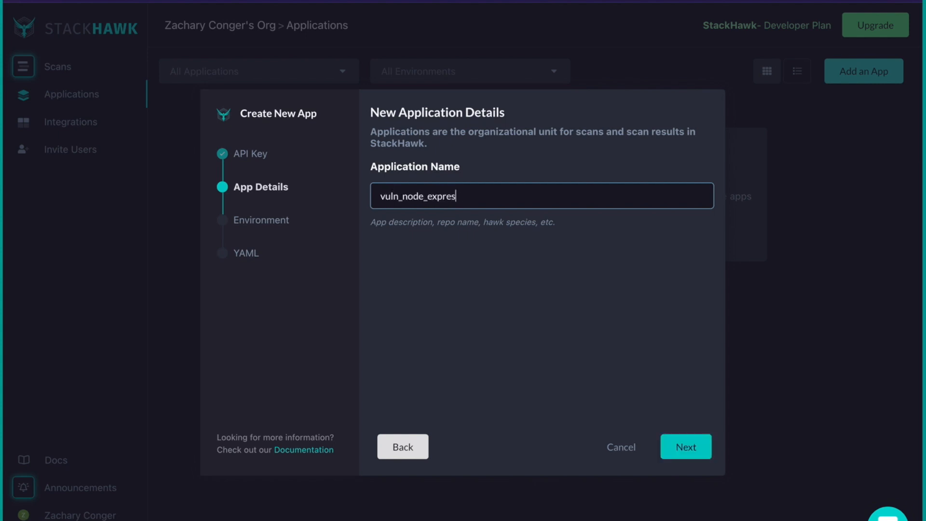
pyautogui.write('s')
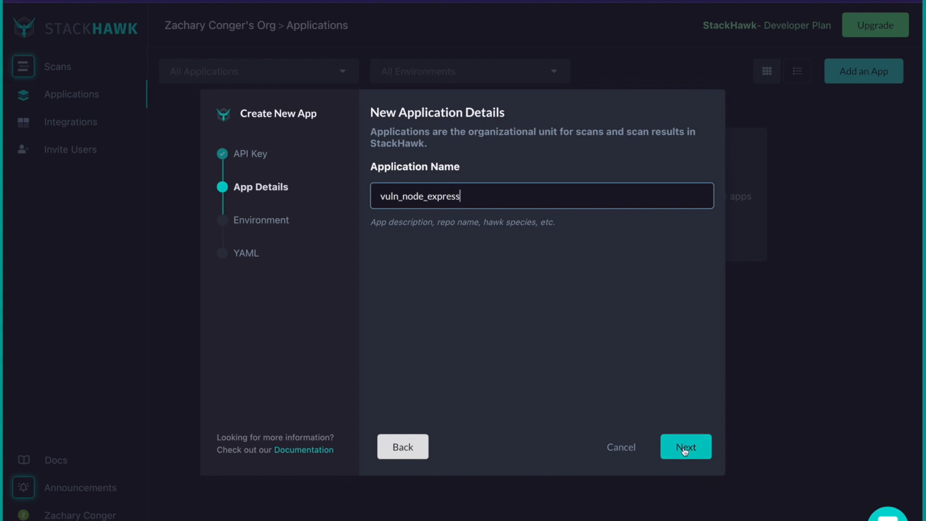
pyautogui.click(685, 446)
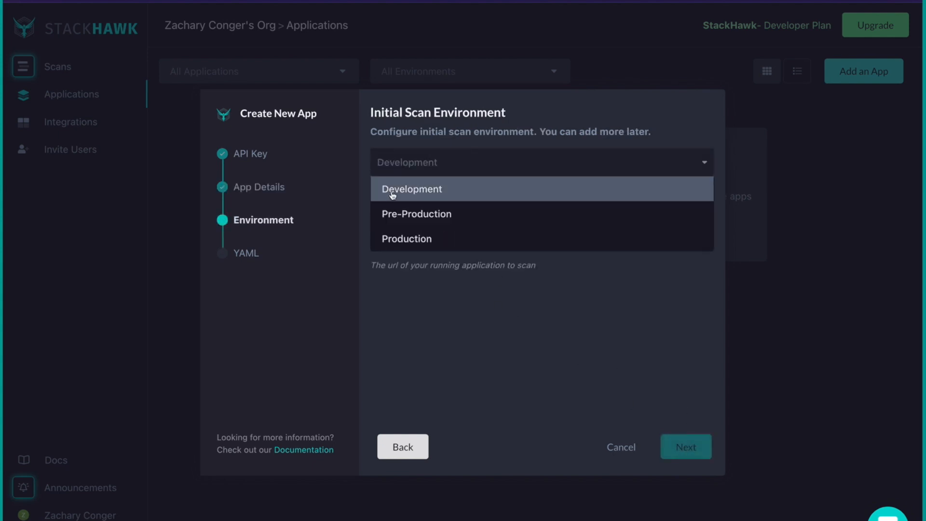
pyautogui.click(411, 188)
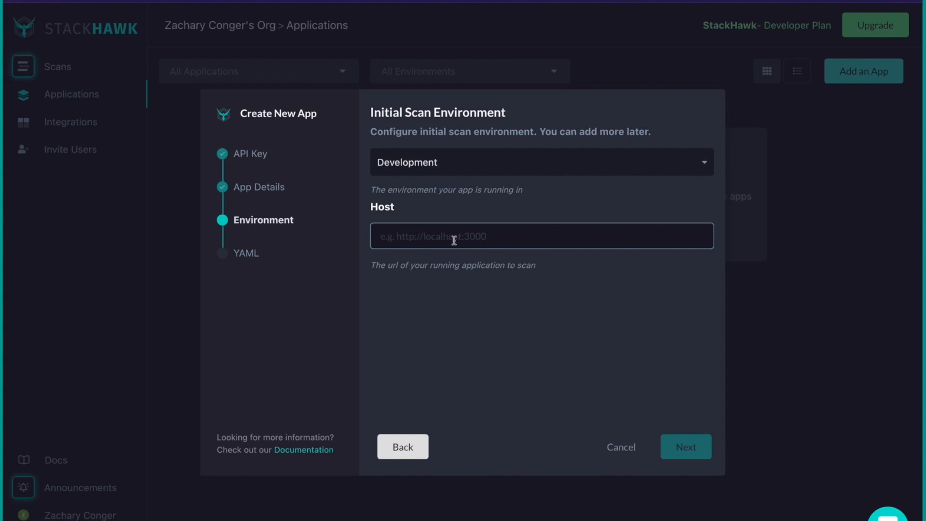
pyautogui.write('http:/')
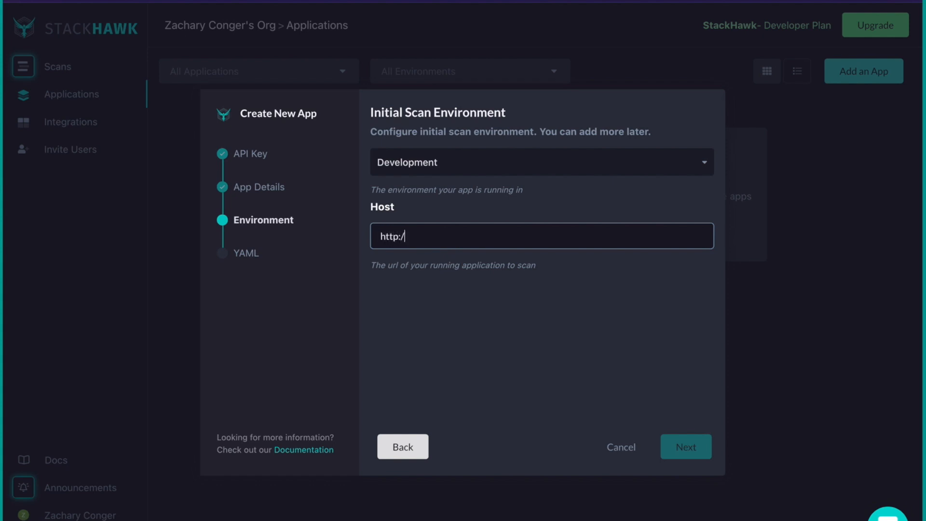
pyautogui.write('loc')
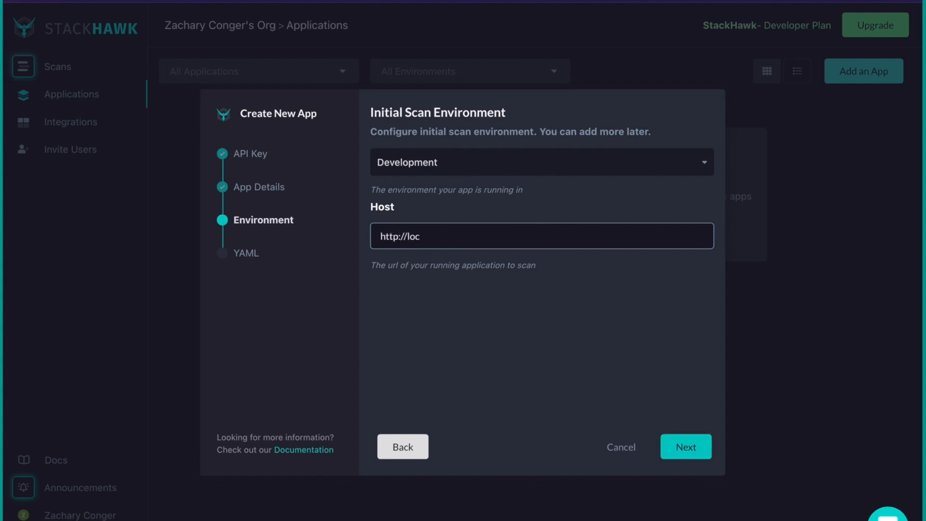
pyautogui.write('alhost:300')
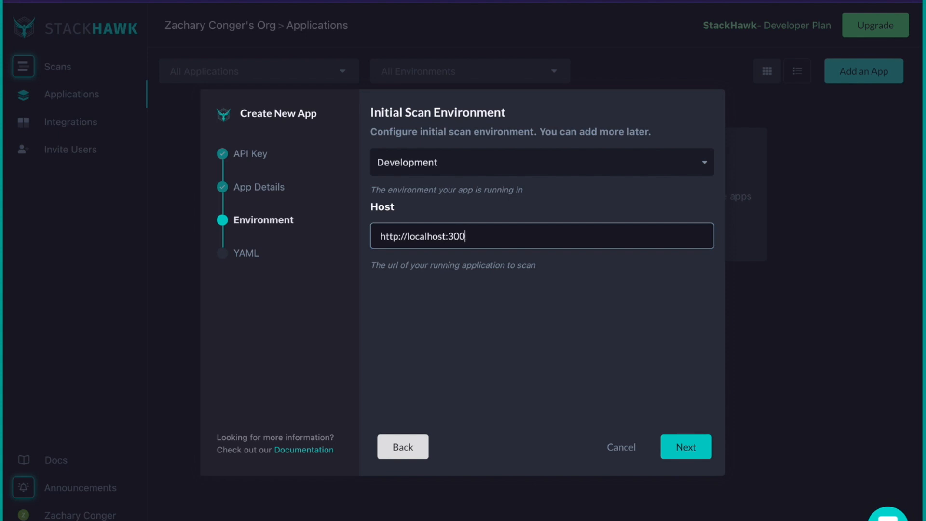
pyautogui.write('0')
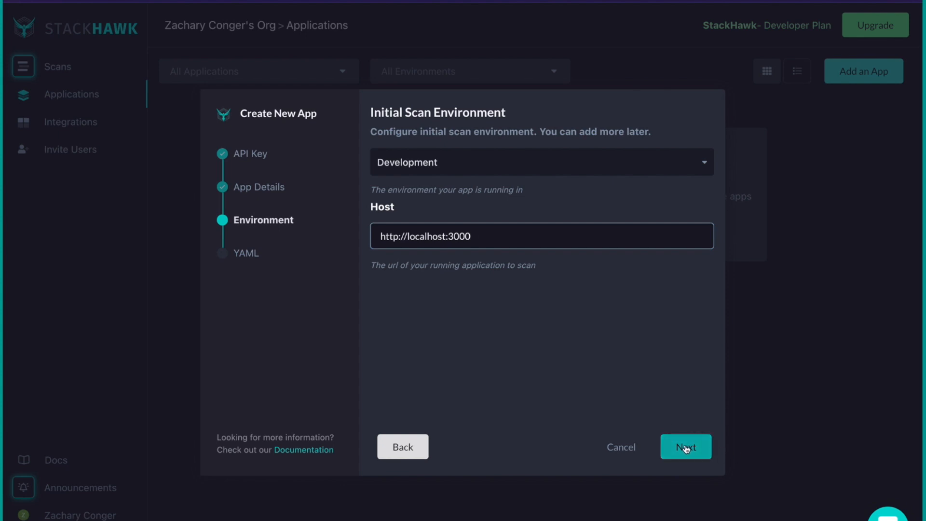
# Step: Create the vuln_node_express app in StackHawk and download its stackhawk.yml config
pyautogui.click(685, 446)
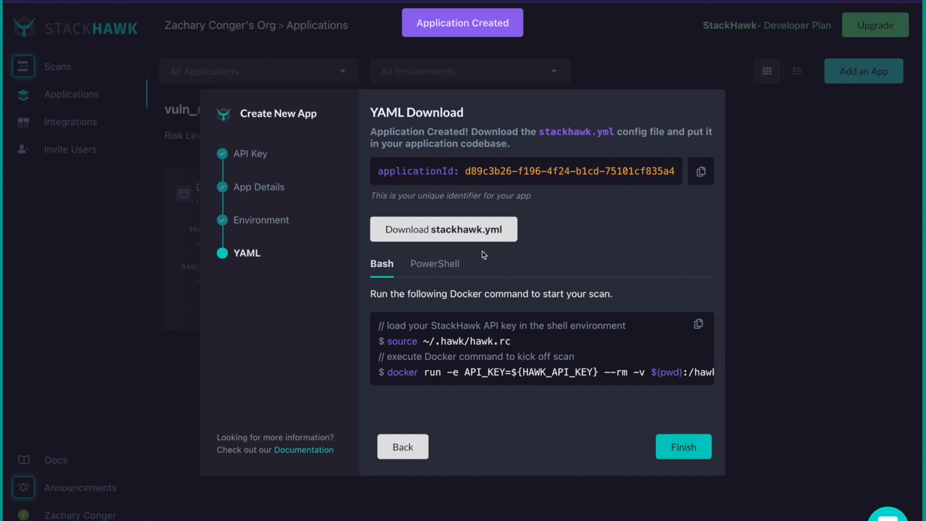
pyautogui.moveTo(443, 229)
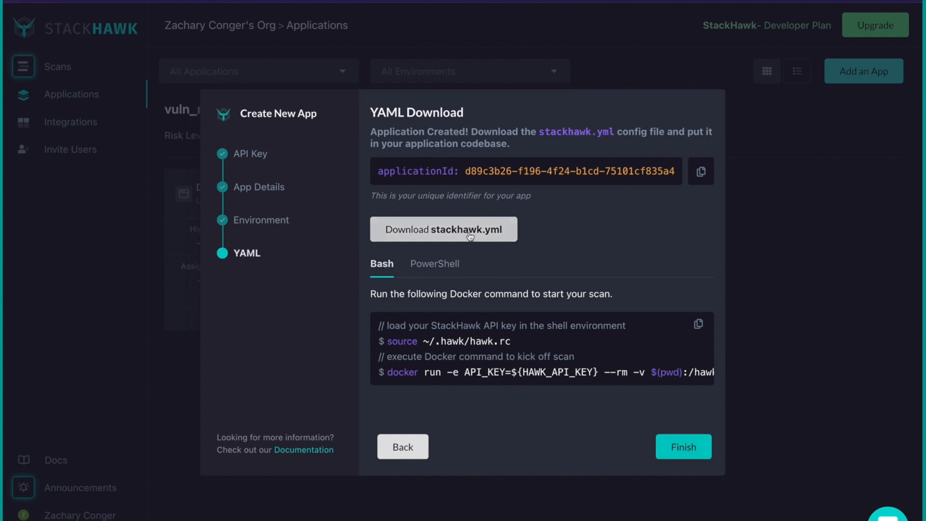
pyautogui.click(443, 229)
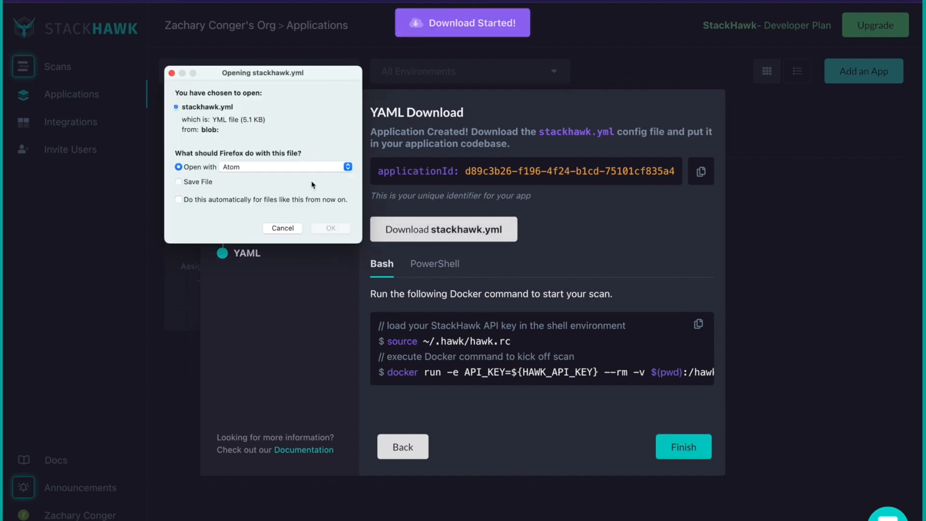
pyautogui.click(329, 228)
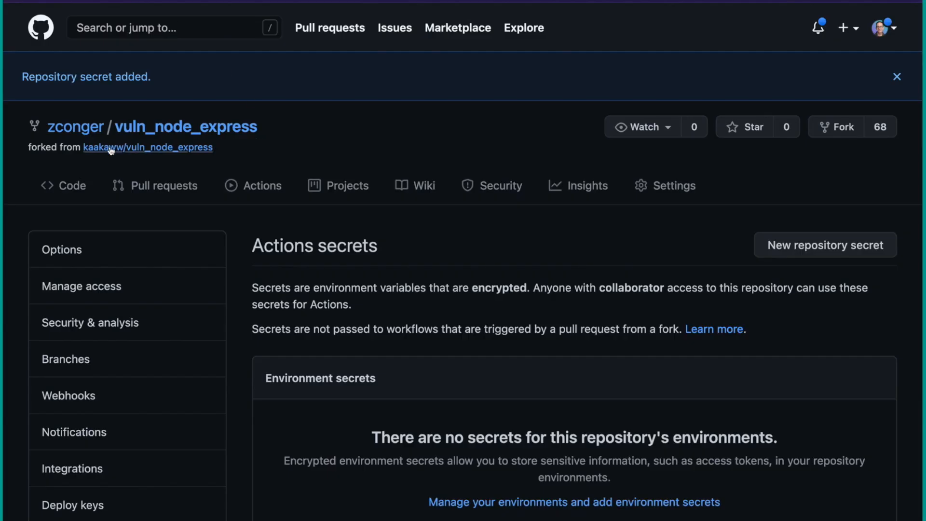
# Step: Create a new stackhawk.yml file in the repository and begin editing its contents
pyautogui.click(62, 185)
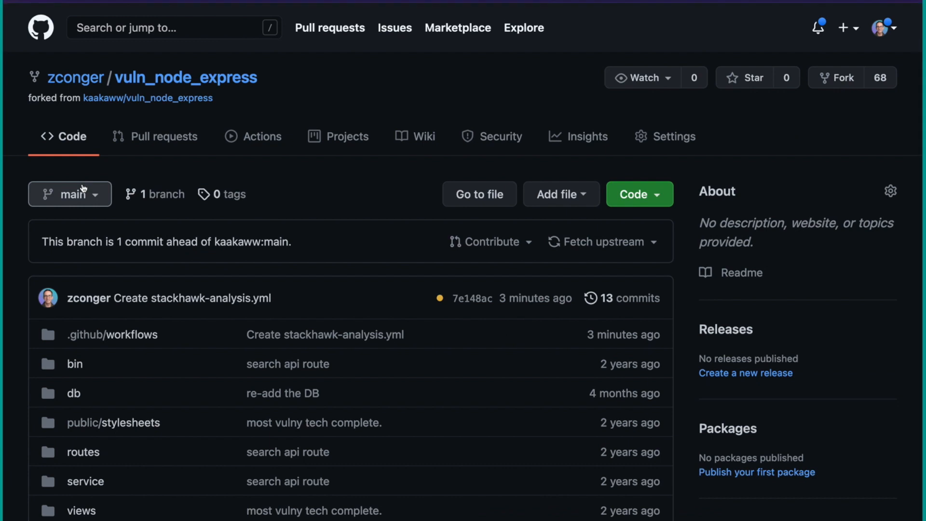
pyautogui.scroll(-3)
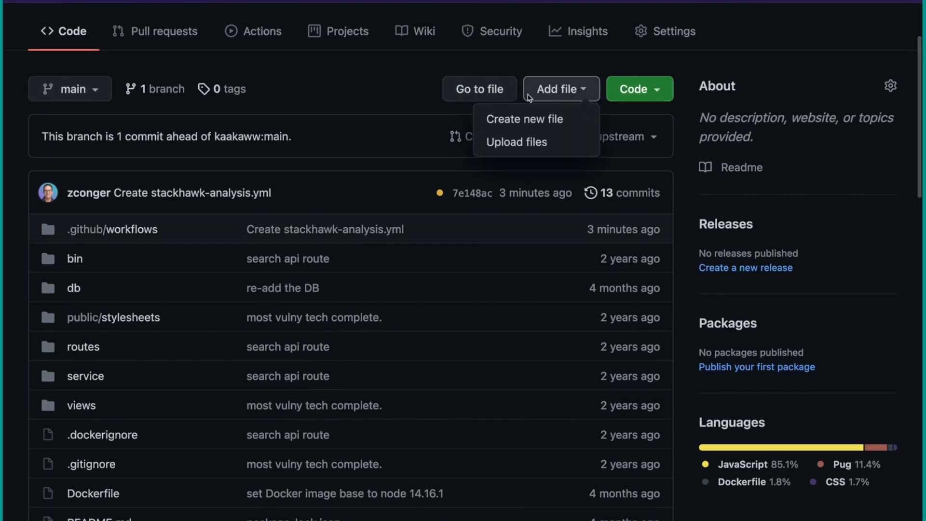
pyautogui.click(524, 119)
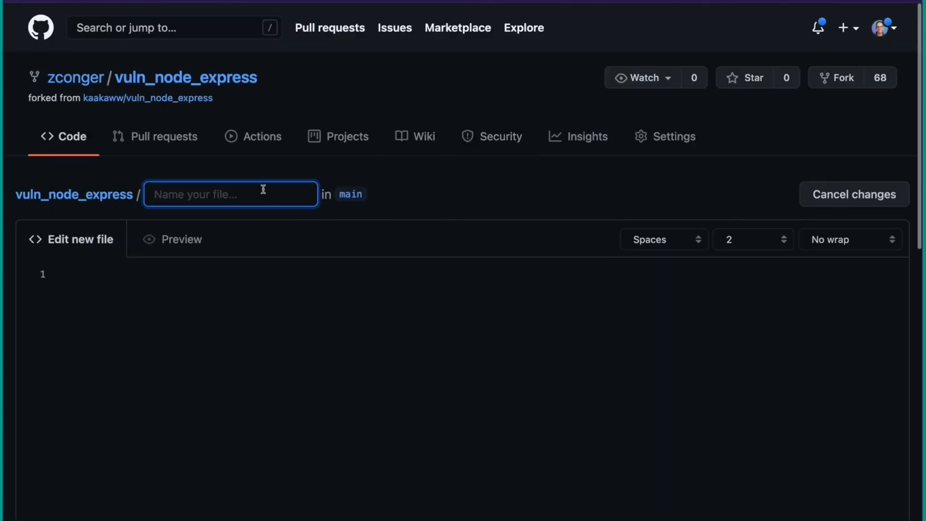
pyautogui.write('stackhaw')
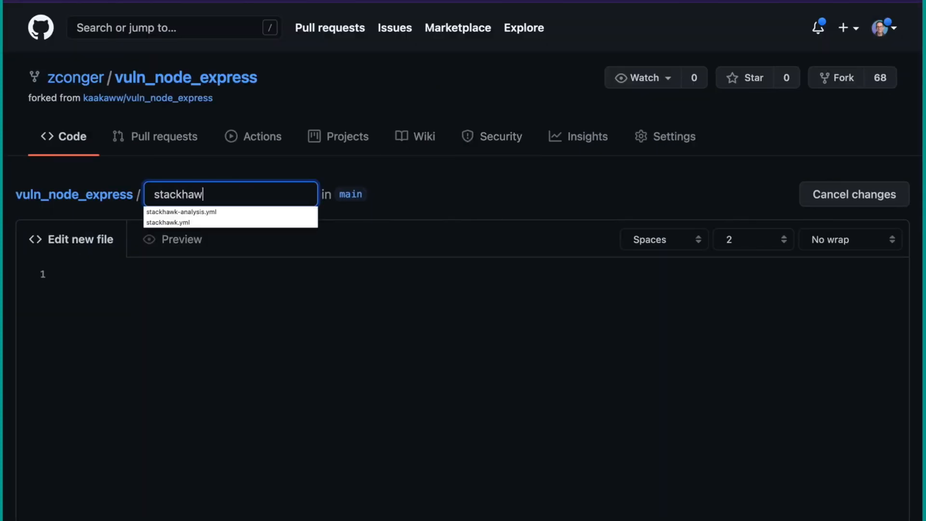
pyautogui.click(171, 222)
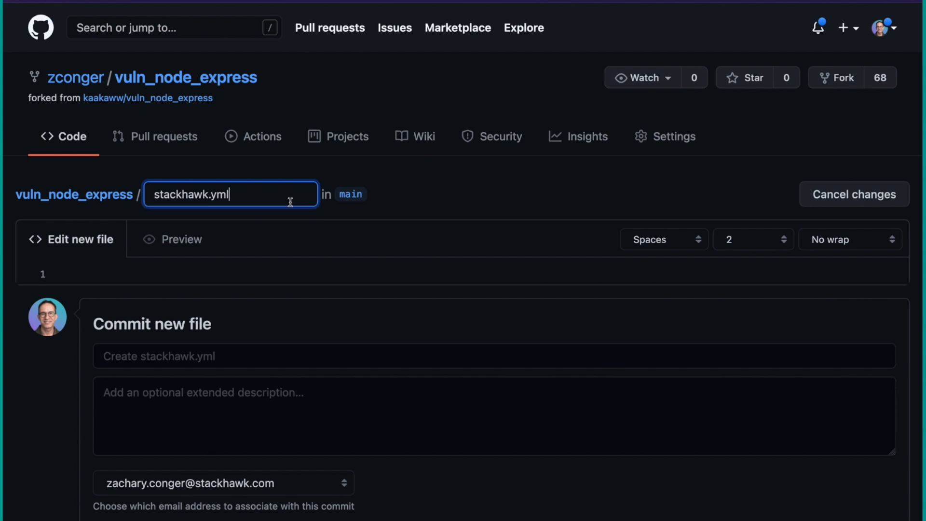
pyautogui.click(663, 239)
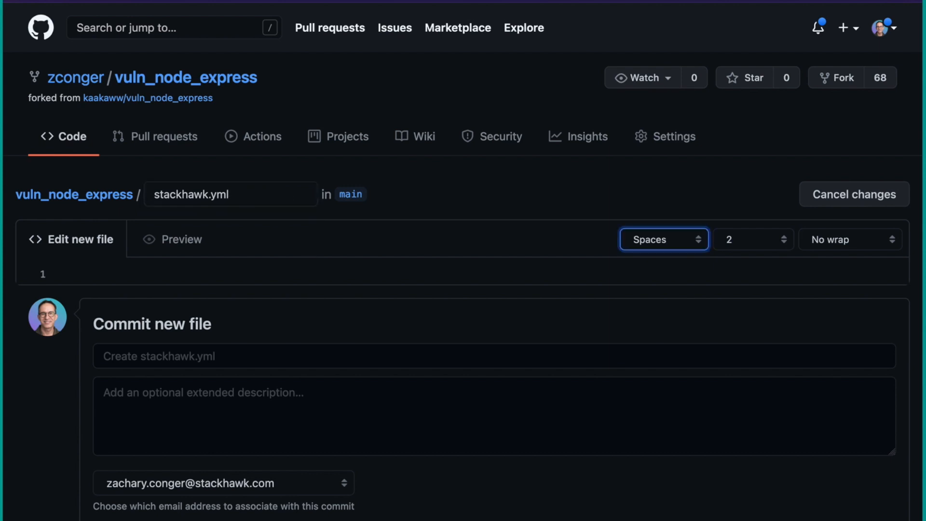
pyautogui.scroll(-3)
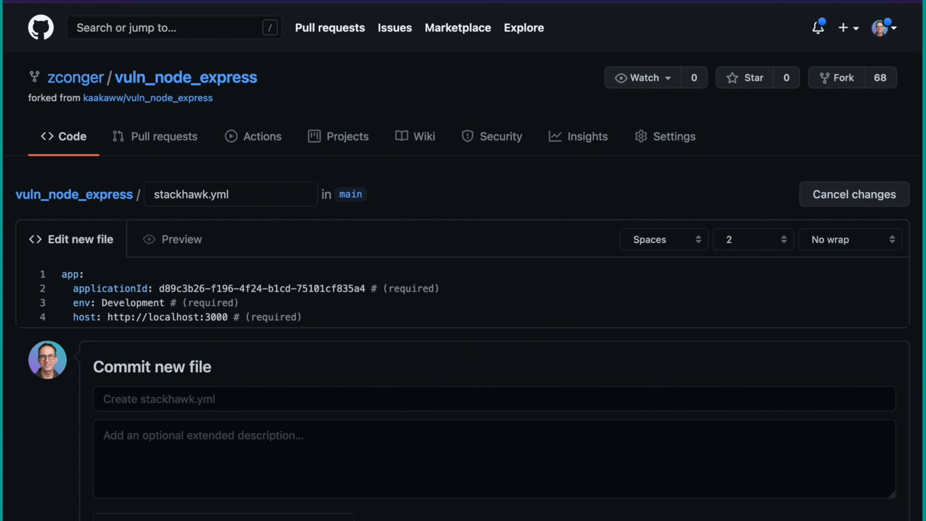
# Step: Add 'hawk:' with 'failureThreshold: high' to stackhawk.yml, then scroll to the commit form
pyautogui.press('Enter')
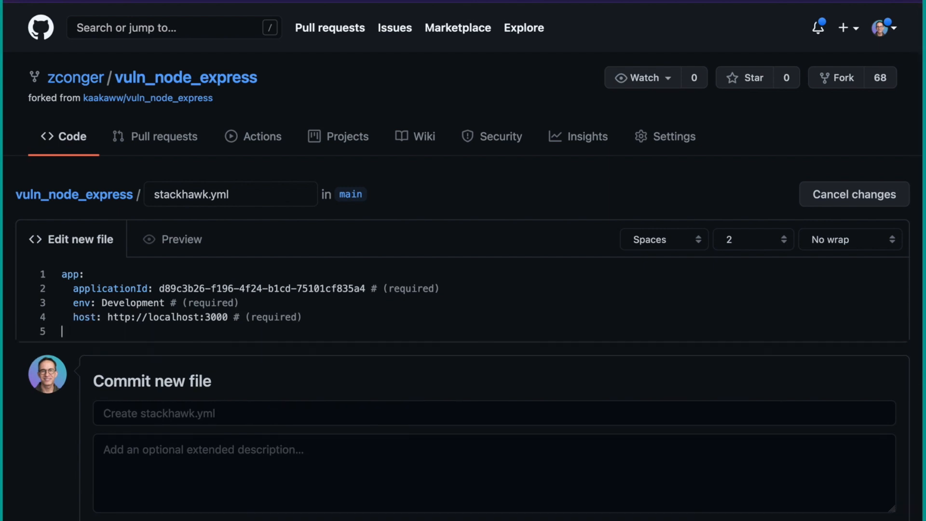
pyautogui.write('hawk:')
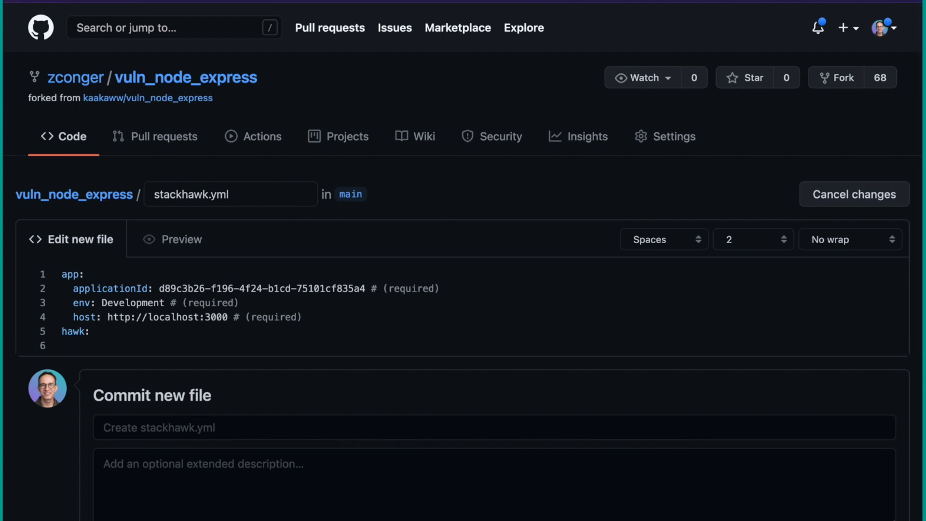
pyautogui.write('failure')
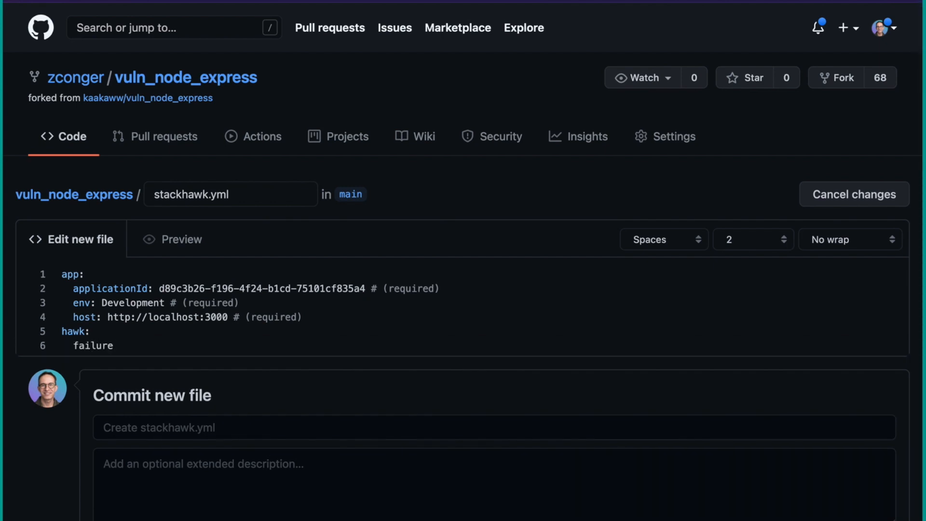
pyautogui.write('Threshold:')
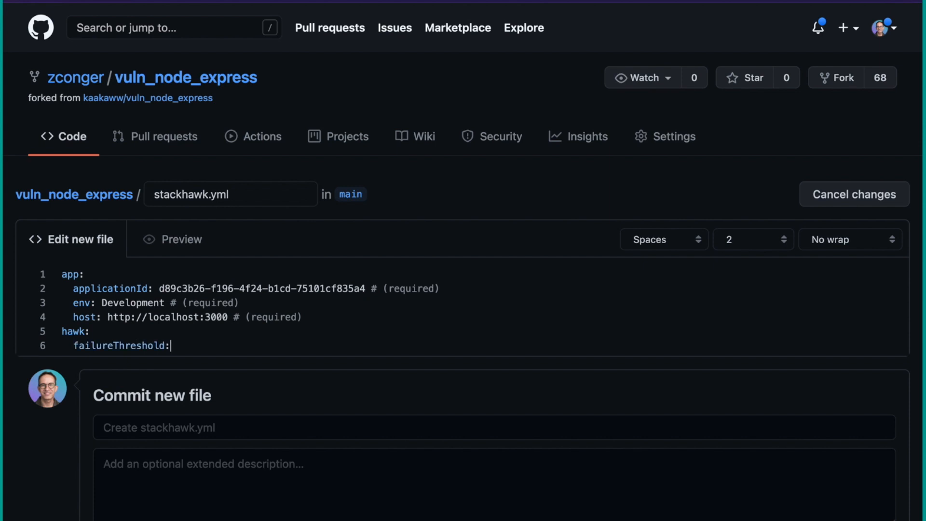
pyautogui.write('high')
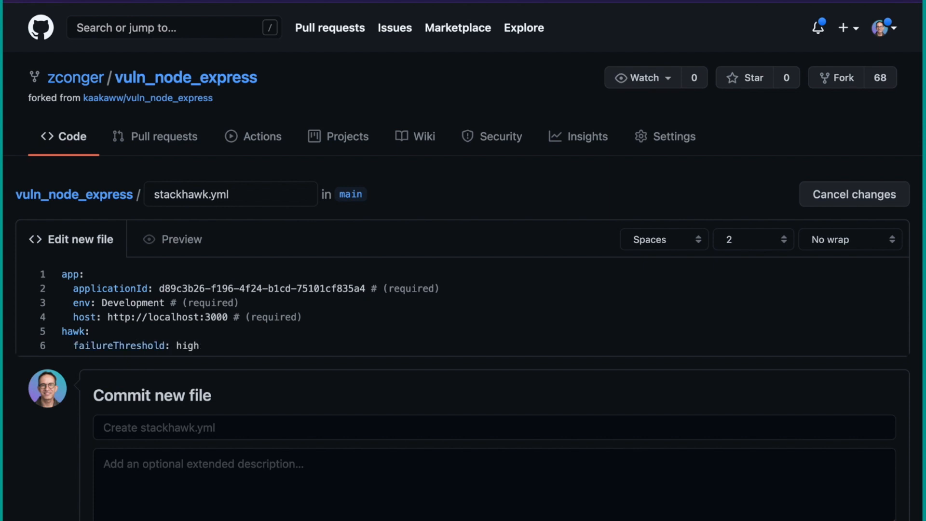
pyautogui.click(199, 345)
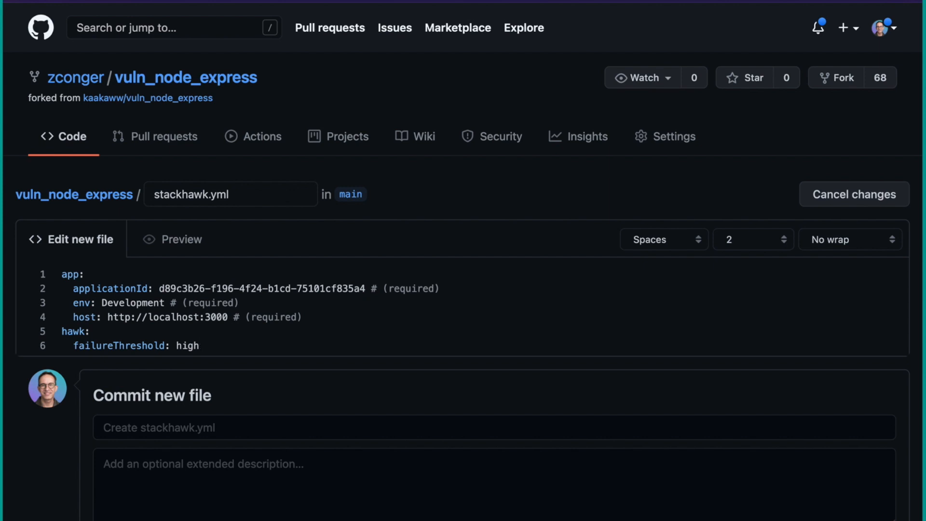
pyautogui.click(199, 345)
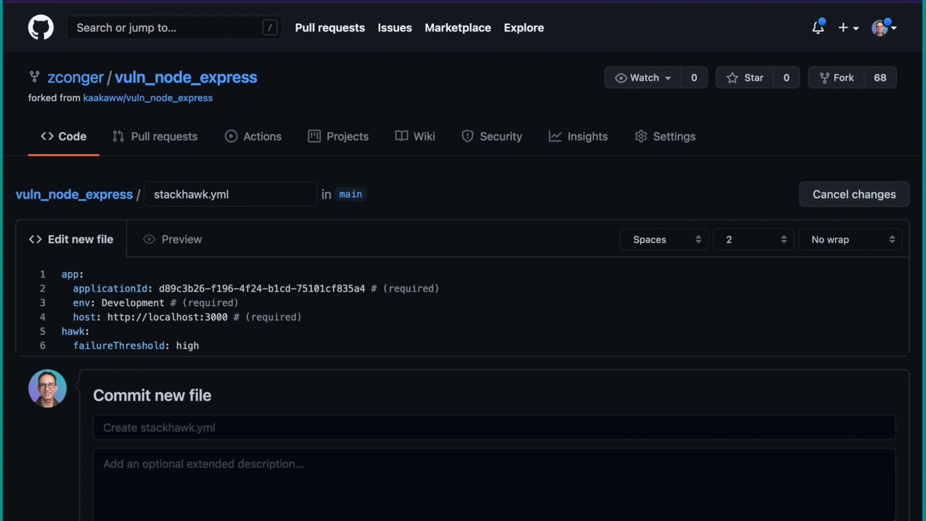
pyautogui.click(199, 345)
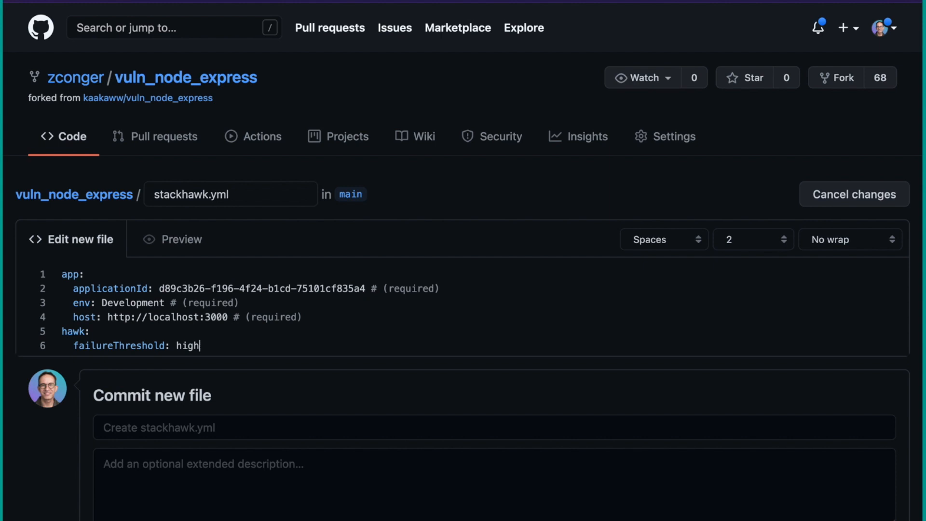
pyautogui.scroll(-3)
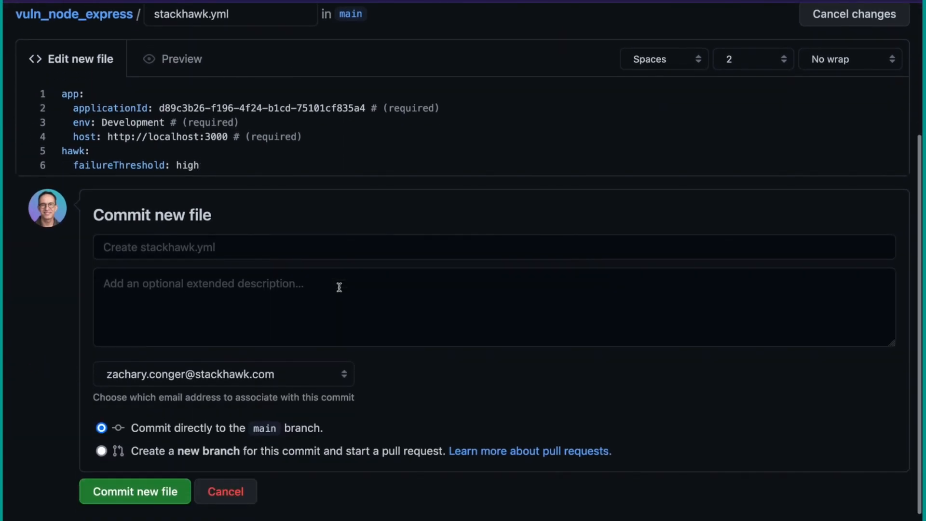
pyautogui.scroll(-3)
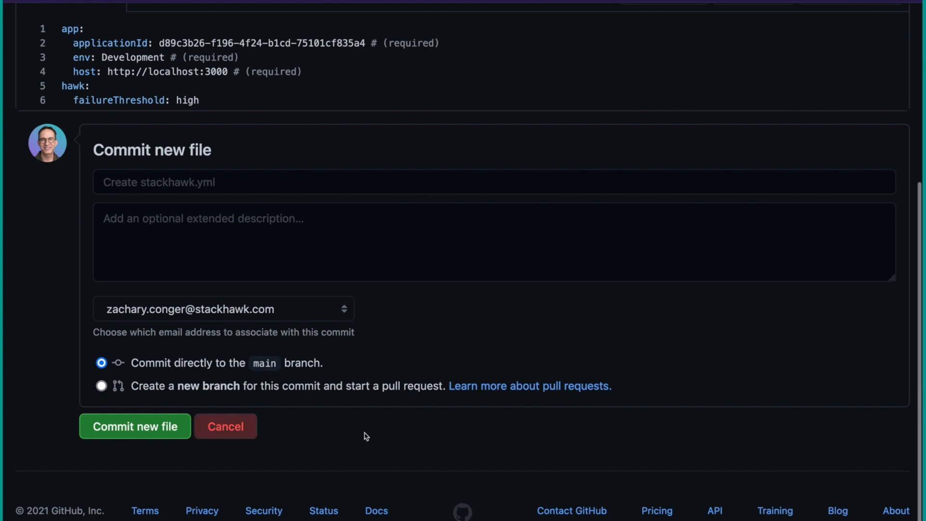
# Step: Commit stackhawk.yml to main and open the new StackHawk run's job log
pyautogui.click(134, 426)
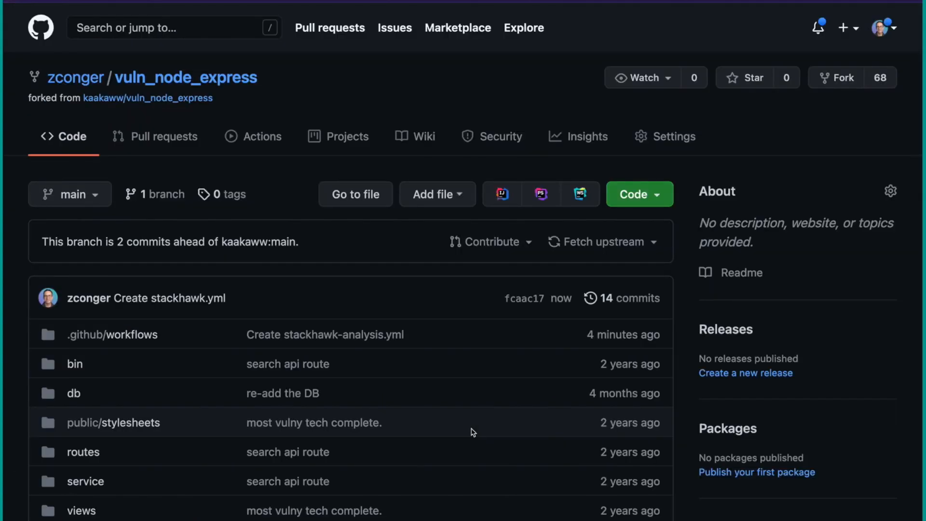
pyautogui.moveTo(261, 144)
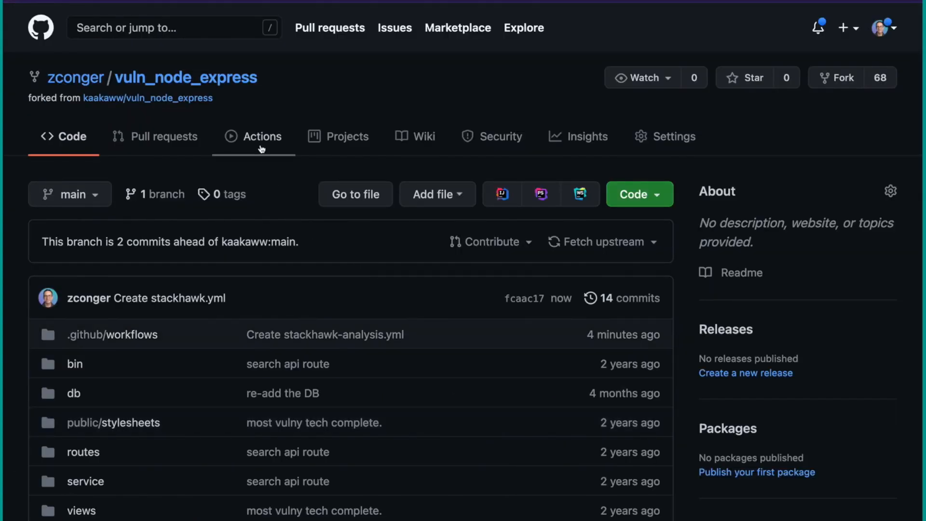
pyautogui.click(261, 136)
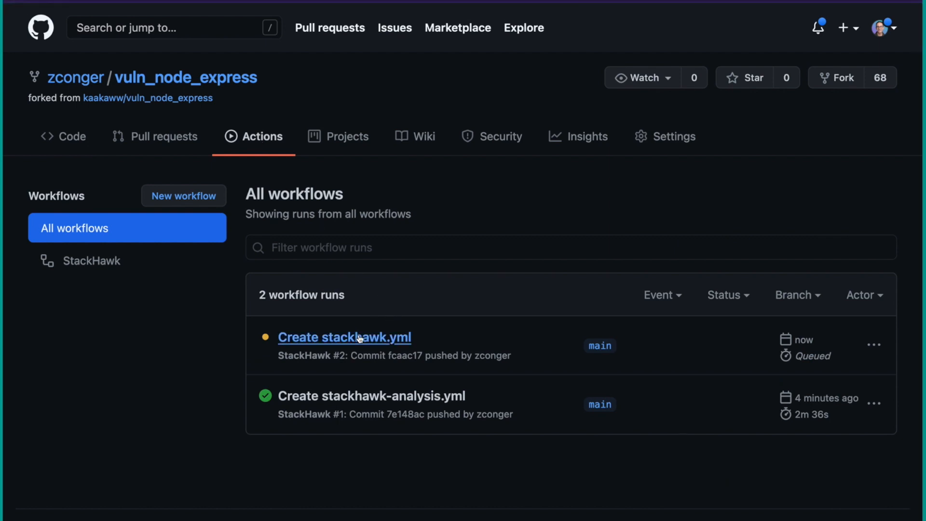
pyautogui.click(344, 337)
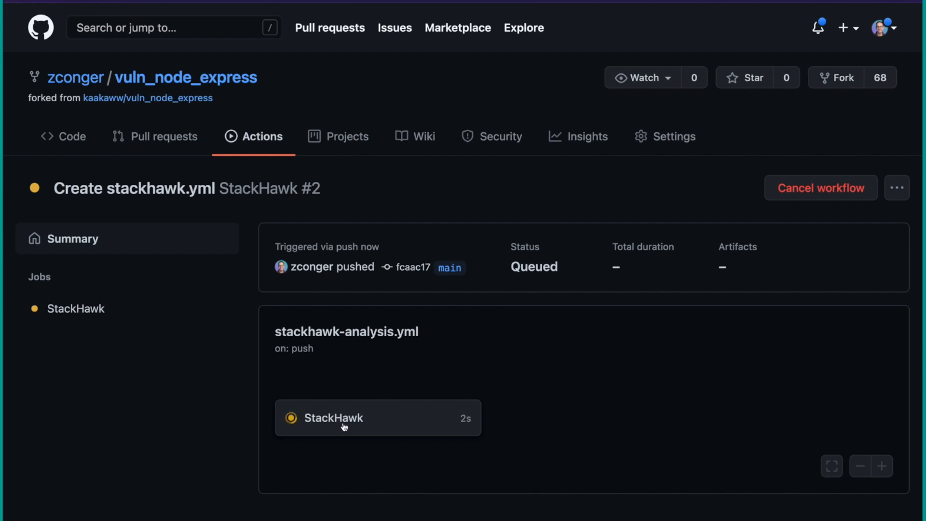
pyautogui.click(334, 417)
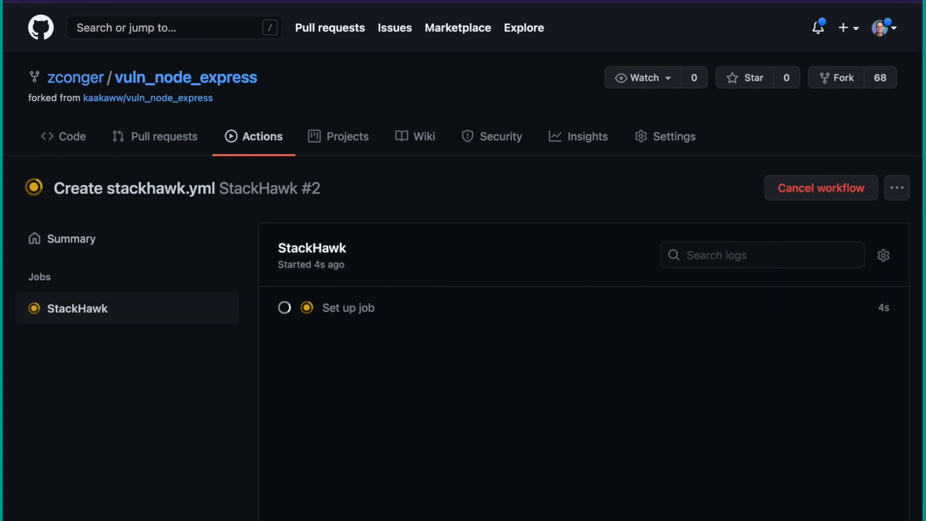
# Step: Scroll the StackHawk job log until every step, including Run HawkScan, has succeeded
pyautogui.scroll(-3)
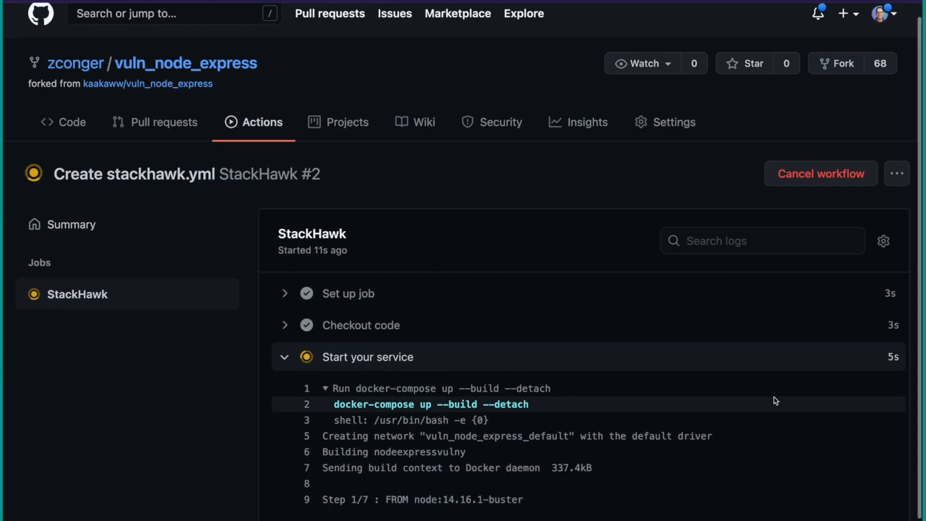
pyautogui.scroll(-3)
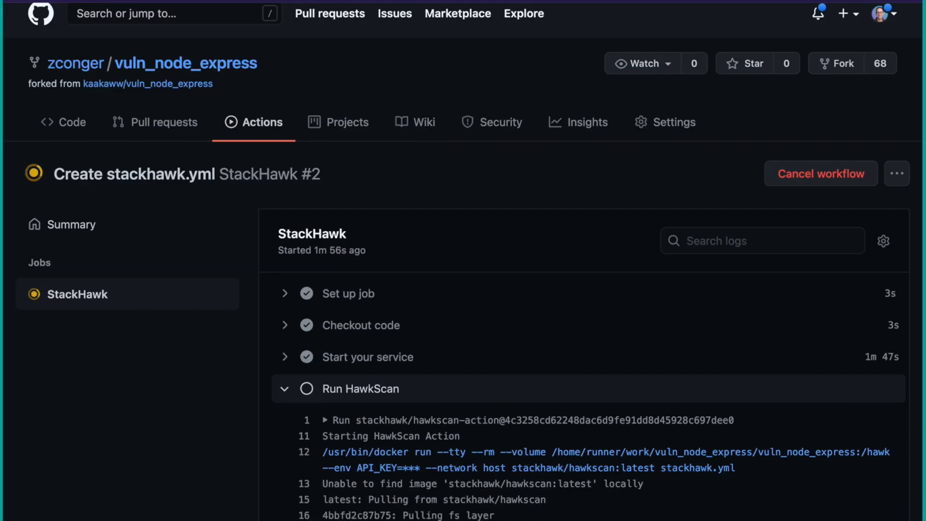
pyautogui.scroll(-3)
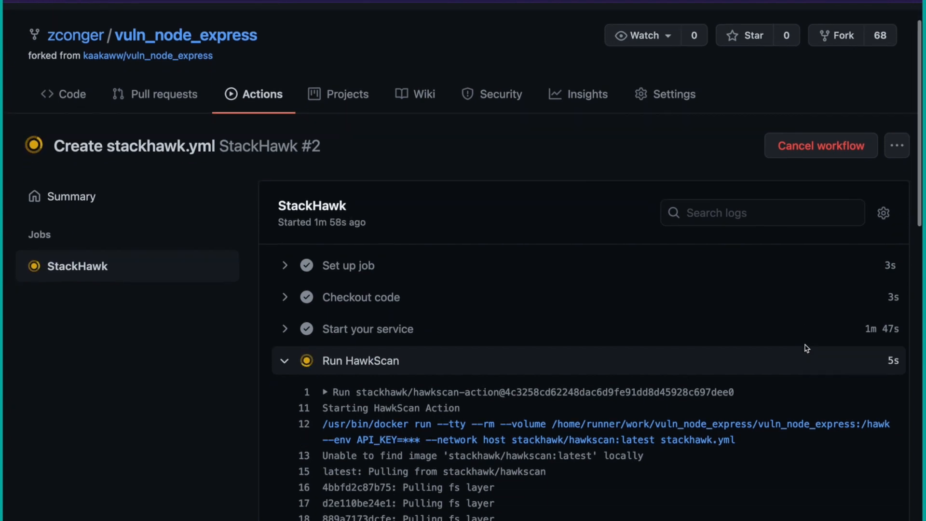
pyautogui.scroll(-3)
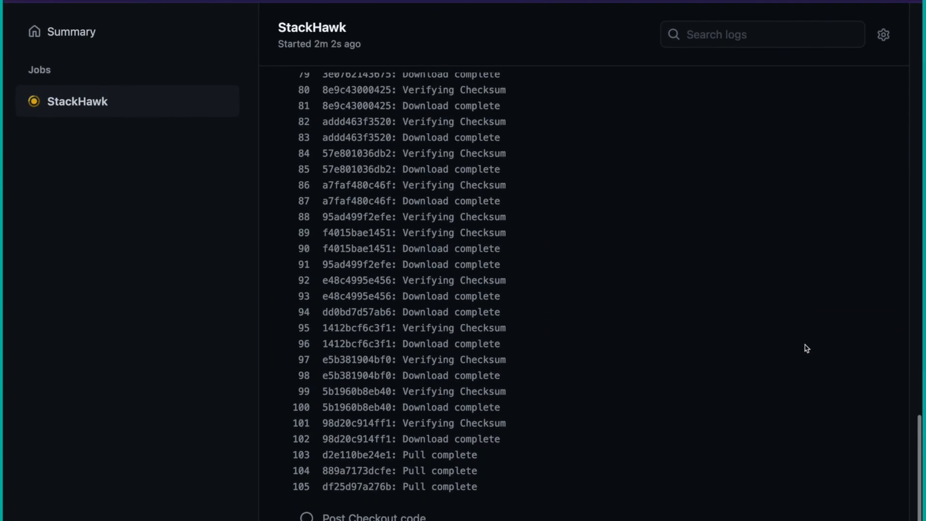
pyautogui.moveTo(837, 332)
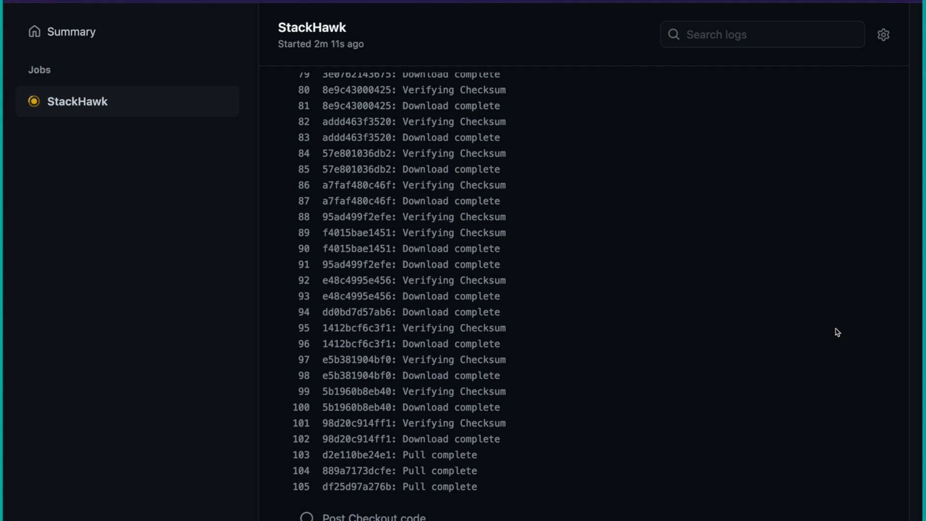
pyautogui.scroll(-3)
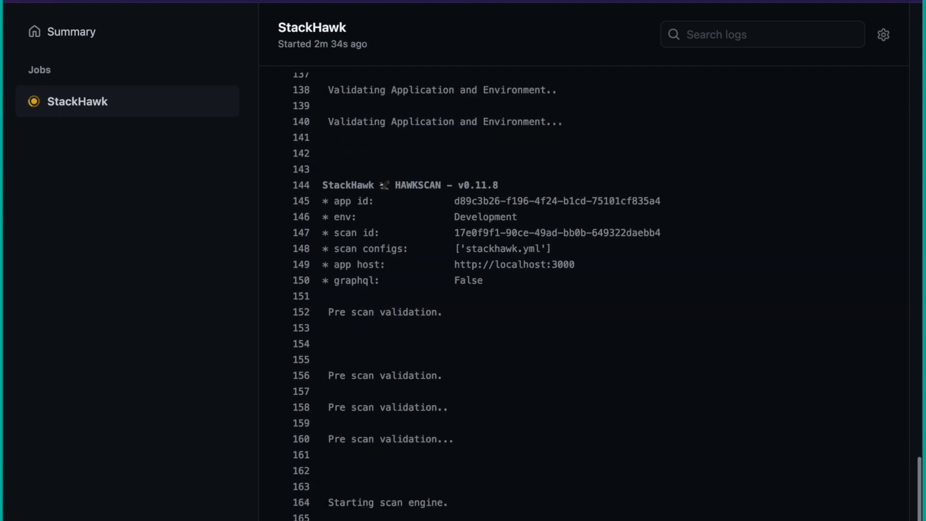
pyautogui.scroll(-3)
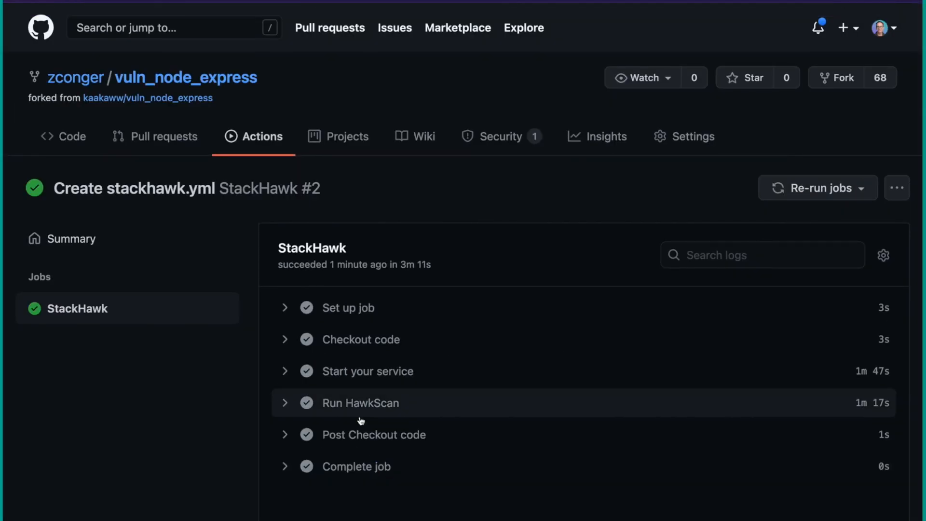
pyautogui.moveTo(208, 418)
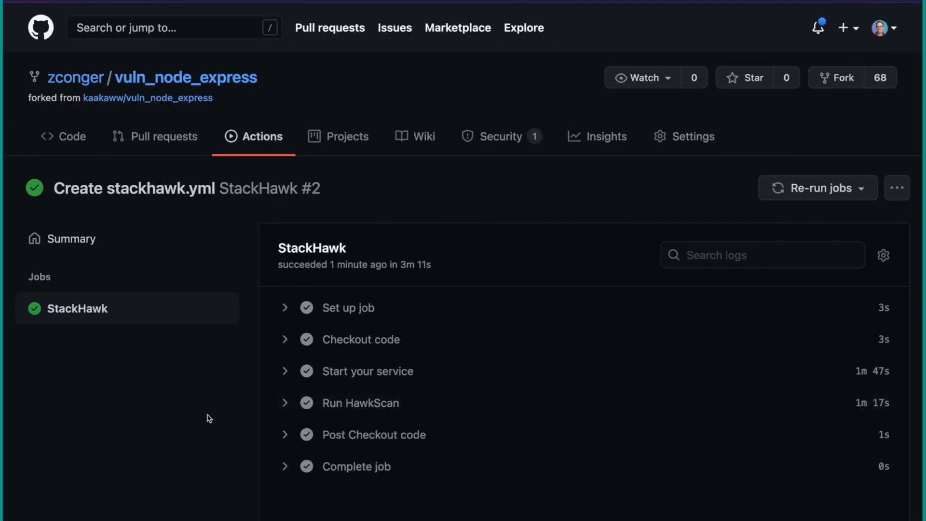
pyautogui.moveTo(502, 136)
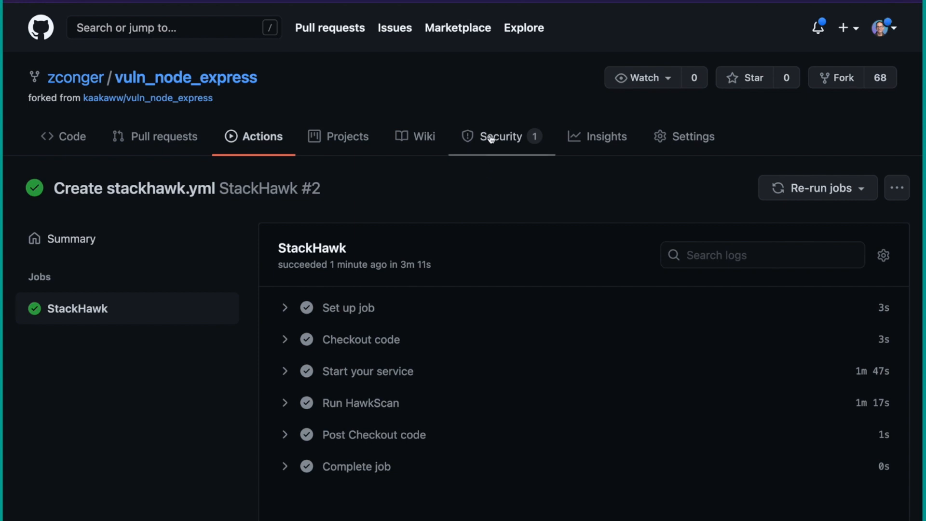
# Step: Open Security > Code scanning alerts and view the StackHawk failure threshold alert
pyautogui.click(500, 137)
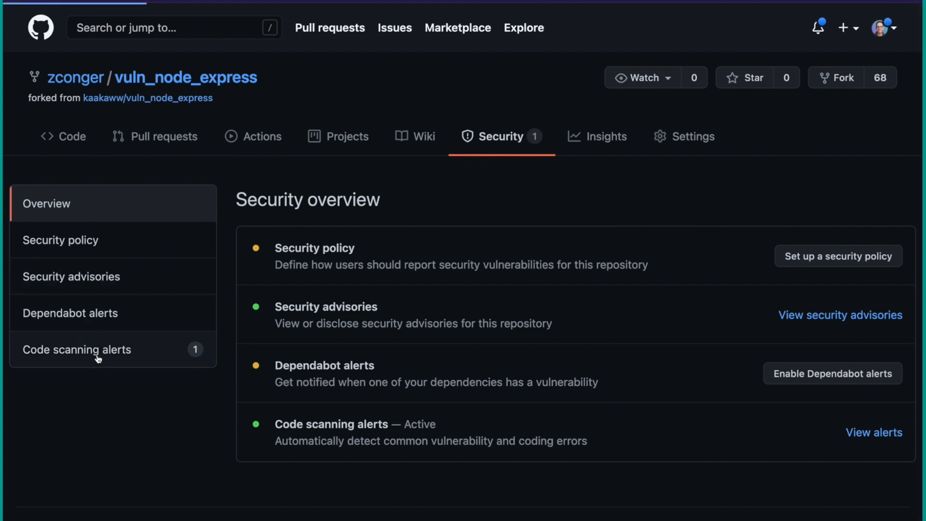
pyautogui.click(76, 349)
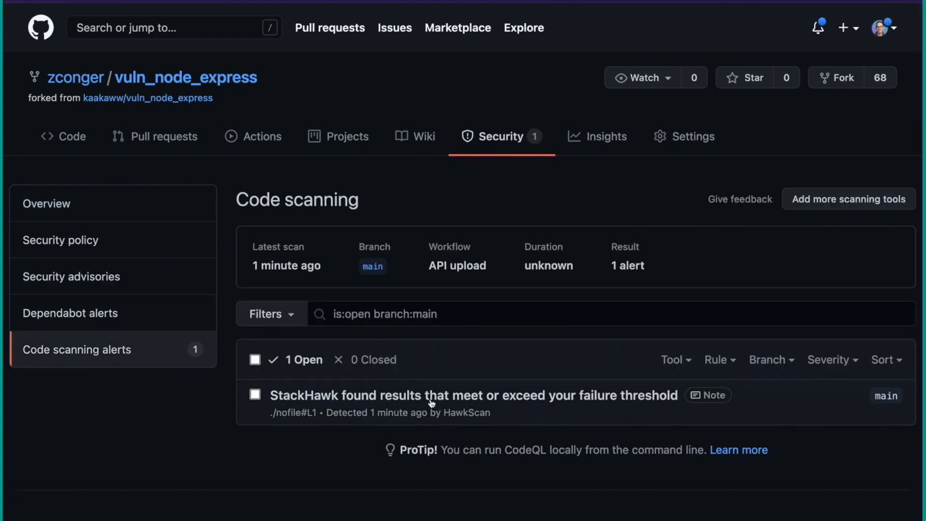
pyautogui.moveTo(529, 411)
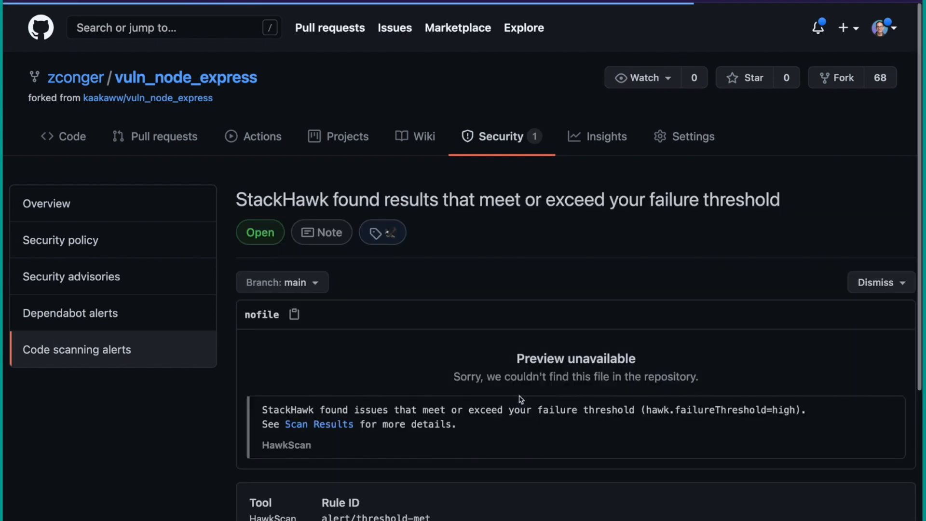
pyautogui.scroll(-3)
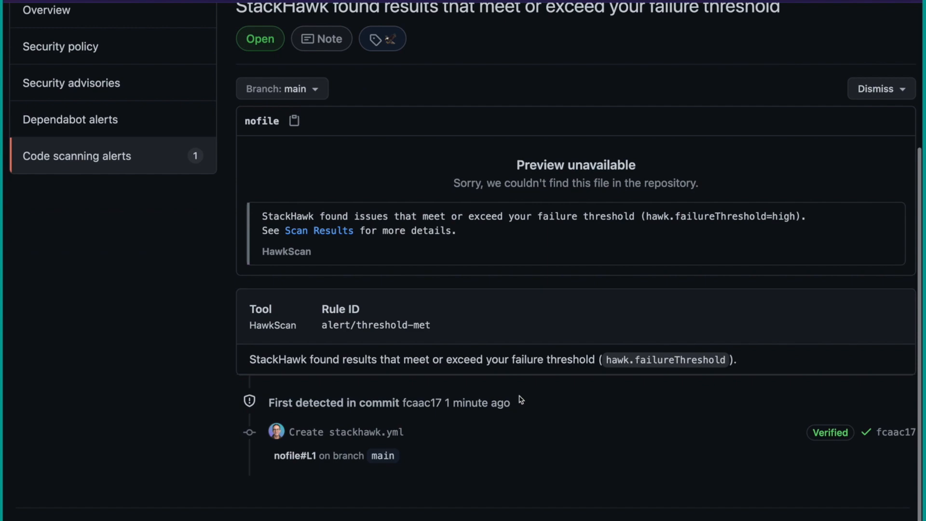
pyautogui.moveTo(319, 230)
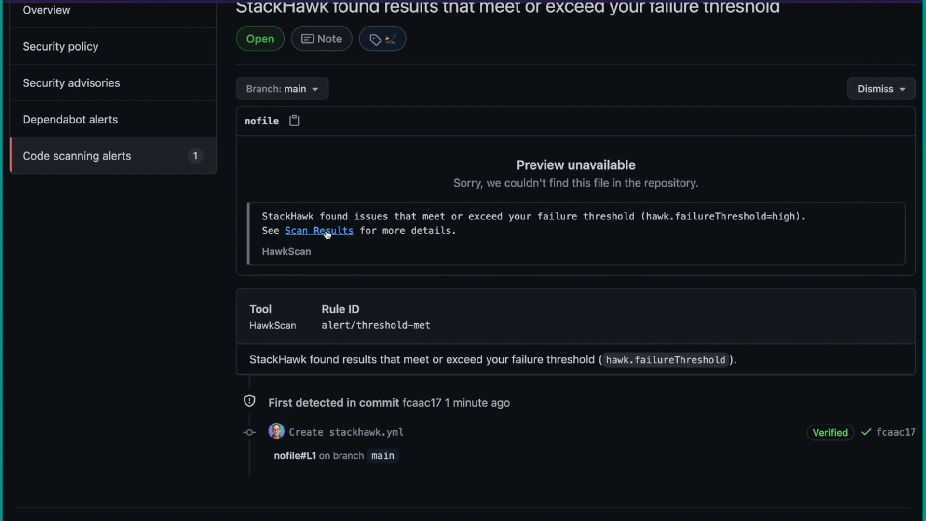
# Step: Follow the alert's scan results link and open the vuln_node_express scan findings
pyautogui.click(319, 231)
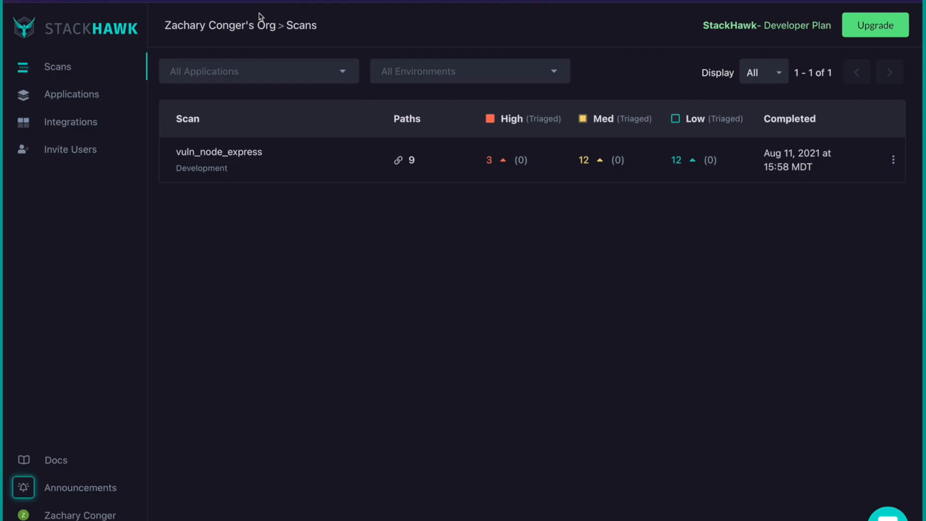
pyautogui.moveTo(229, 152)
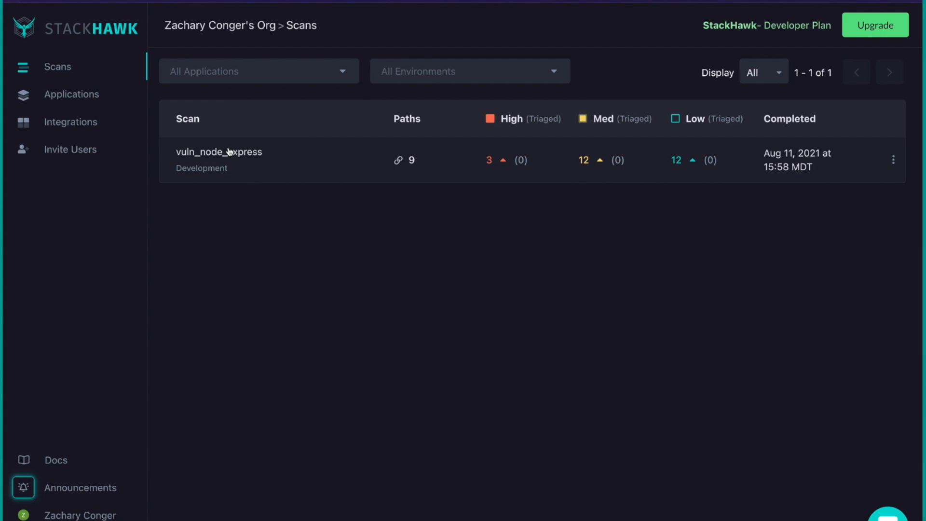
pyautogui.click(218, 152)
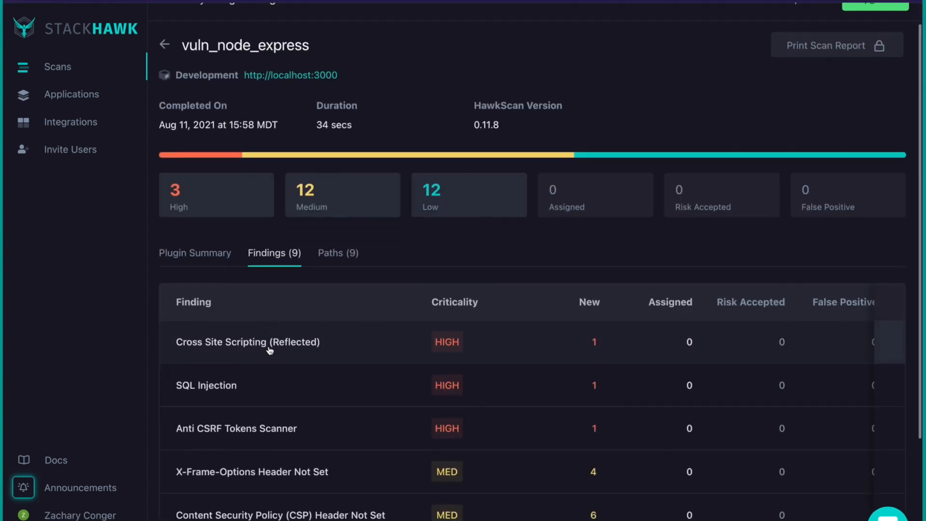
pyautogui.scroll(-3)
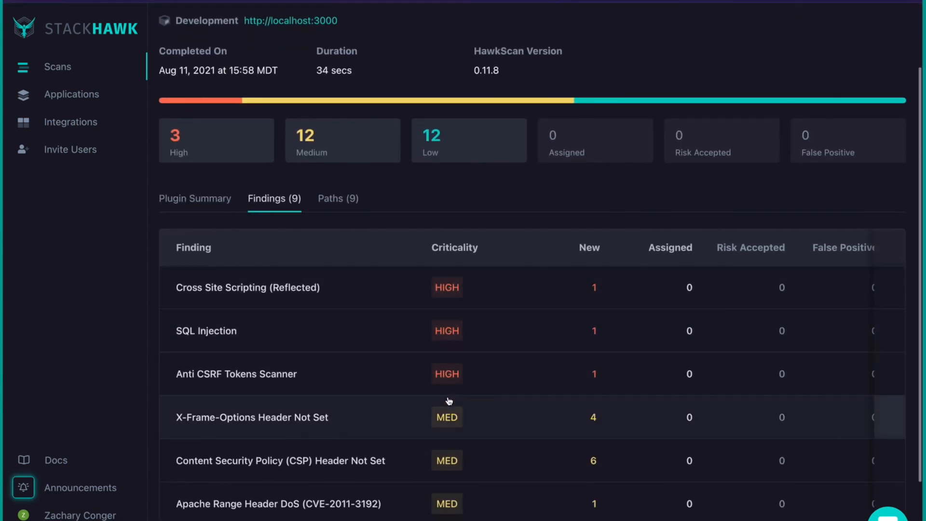
pyautogui.moveTo(312, 309)
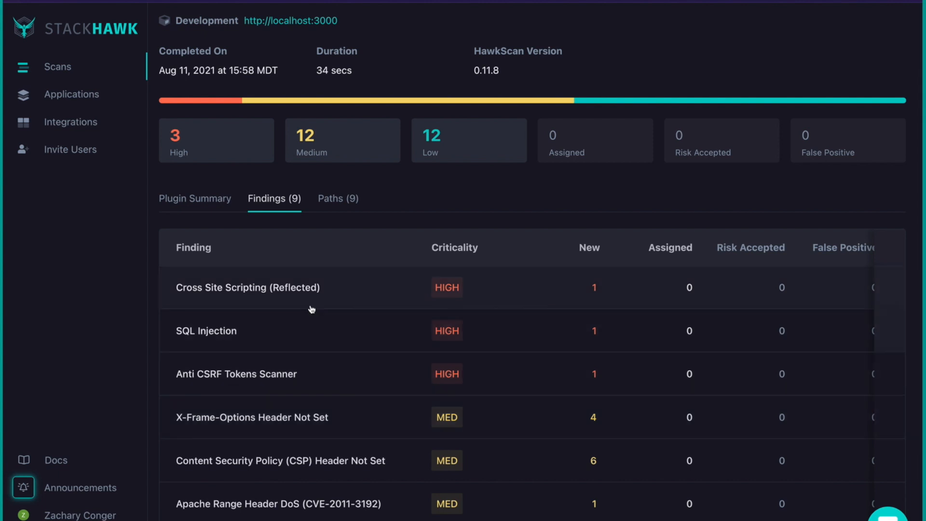
pyautogui.moveTo(497, 408)
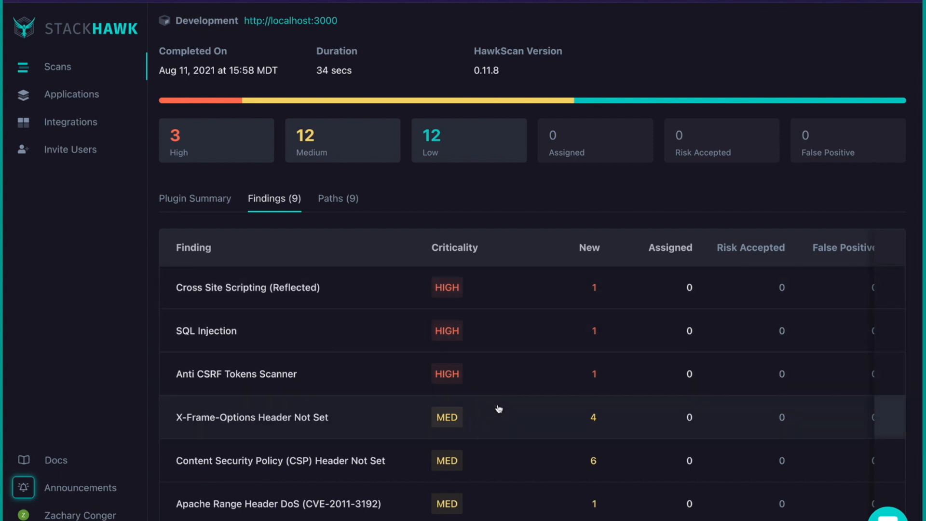
pyautogui.moveTo(751, 291)
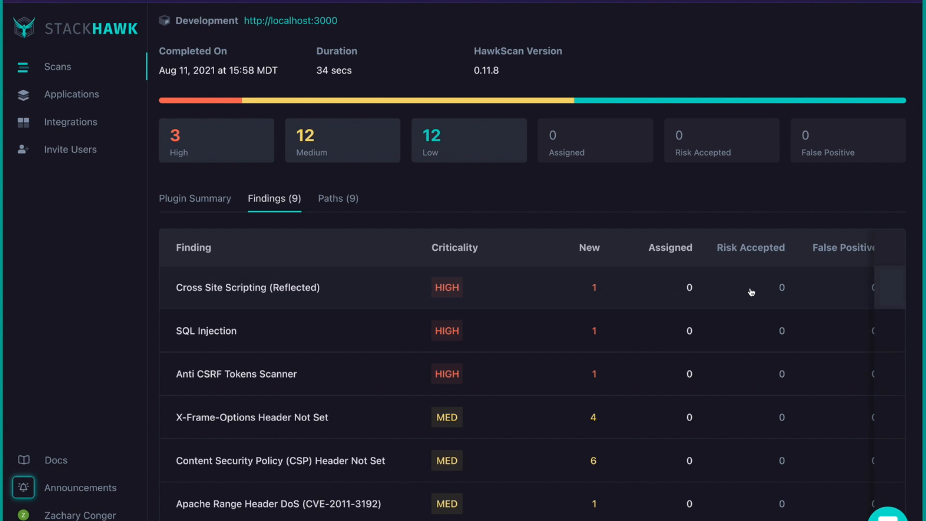
pyautogui.moveTo(631, 274)
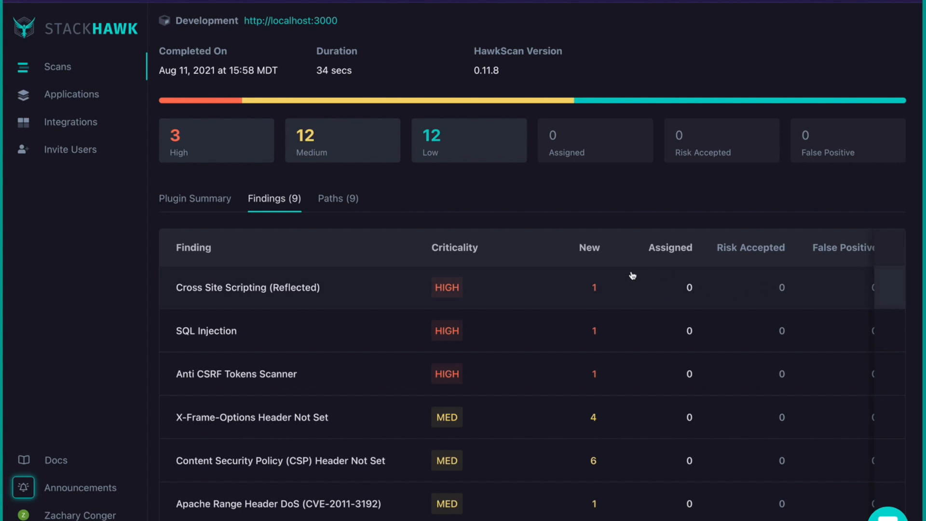
pyautogui.moveTo(550, 365)
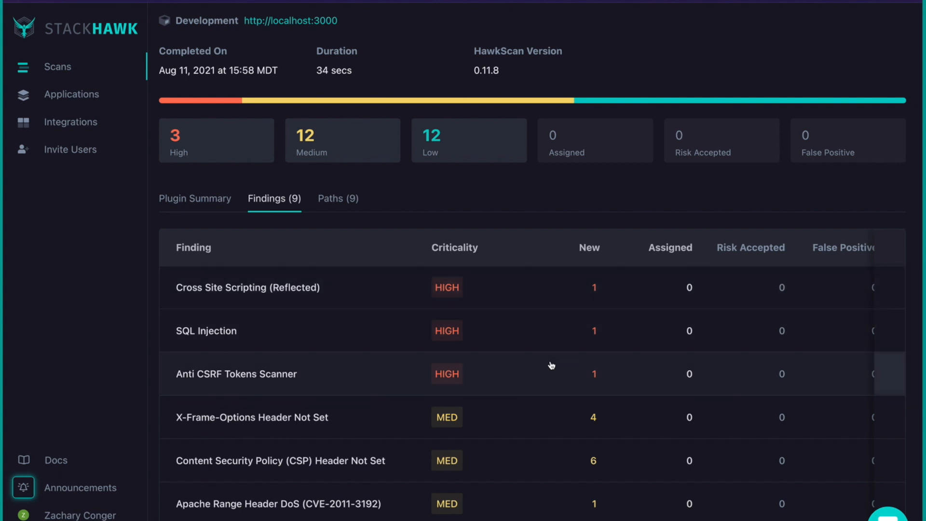
pyautogui.moveTo(382, 287)
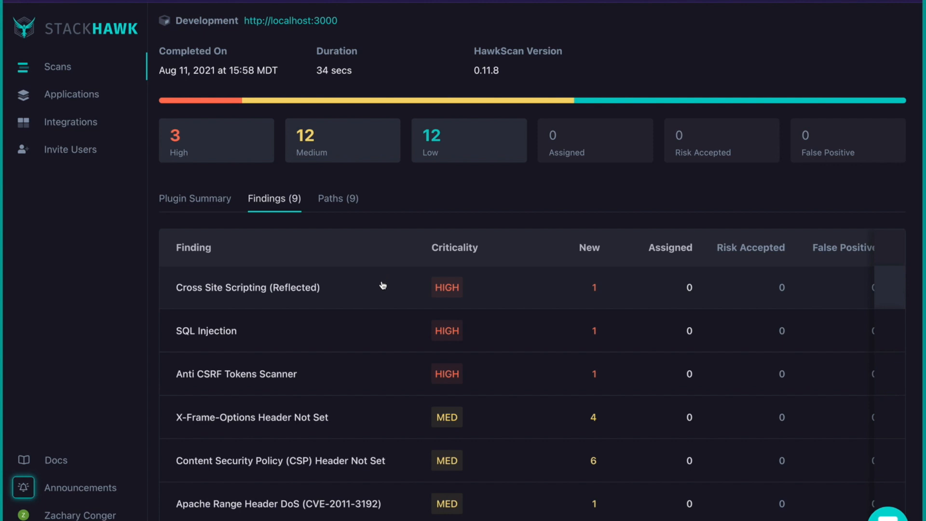
# Step: Mark Cross Site Scripting (Reflected) on /search as Risk Accepted with note 'it's ok'
pyautogui.click(248, 287)
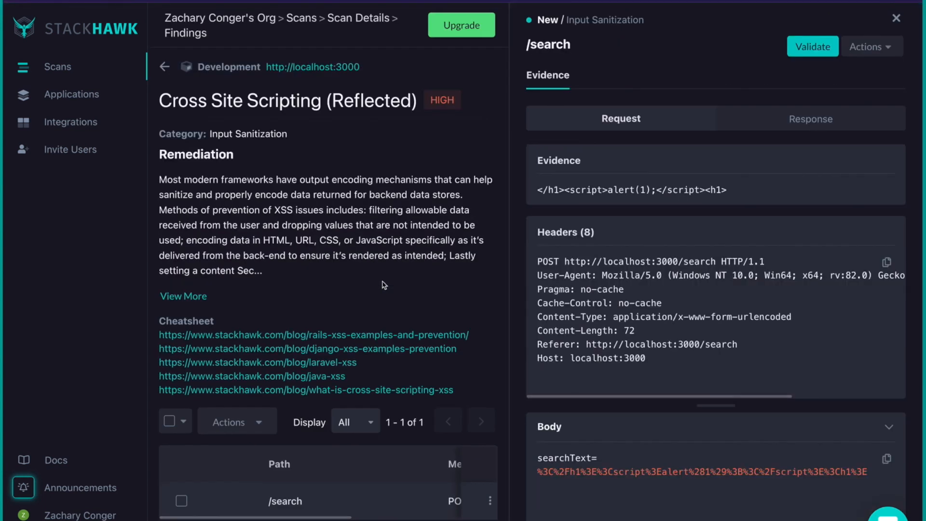
pyautogui.click(169, 421)
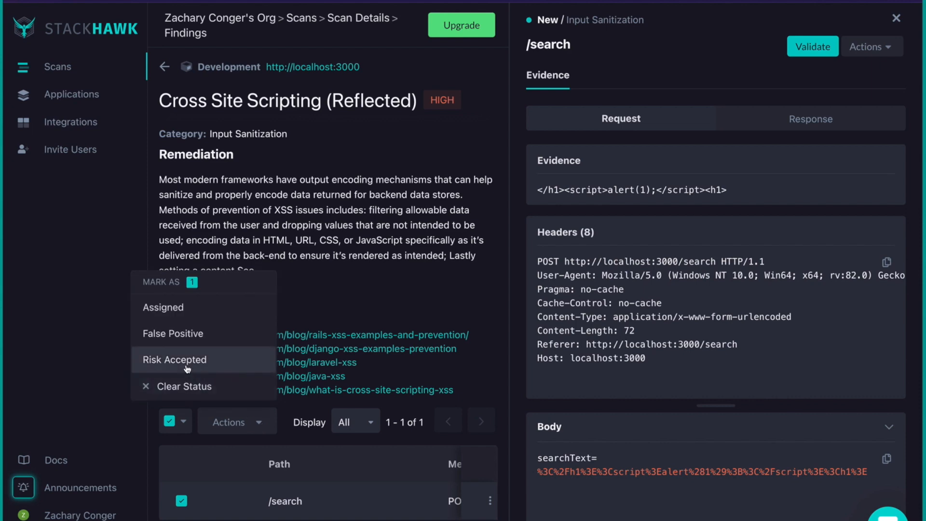
pyautogui.click(174, 360)
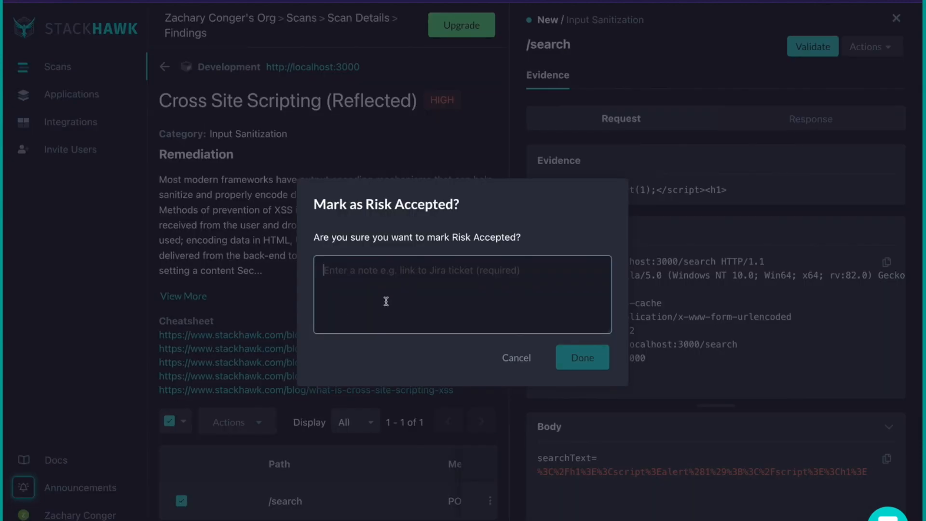
pyautogui.write("it's ok")
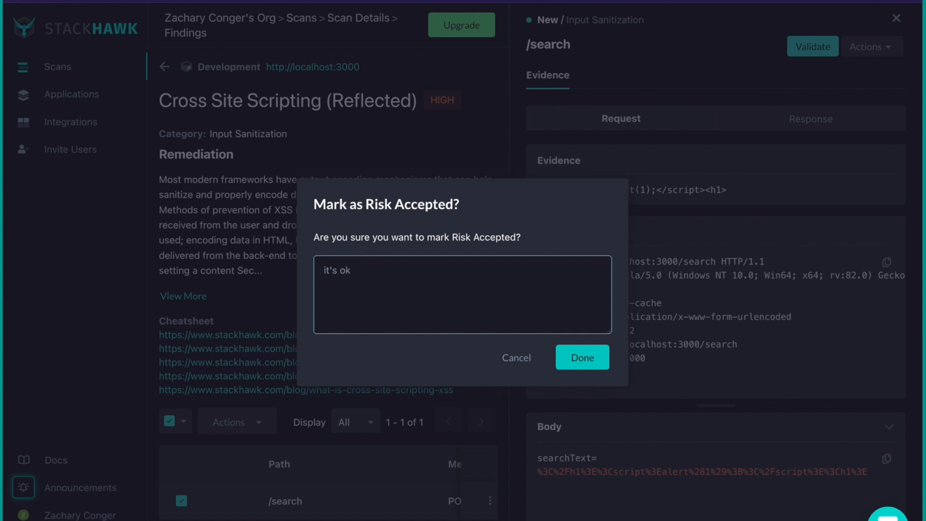
pyautogui.click(581, 357)
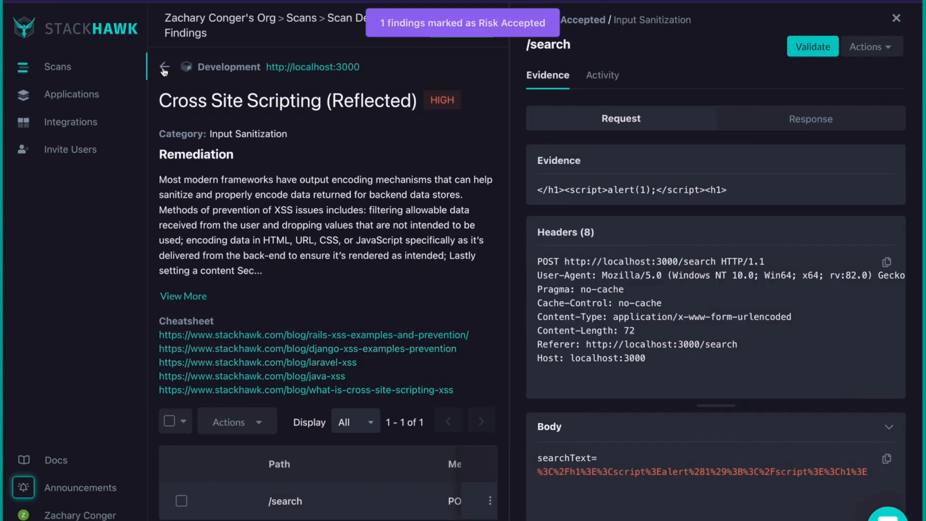
pyautogui.click(164, 67)
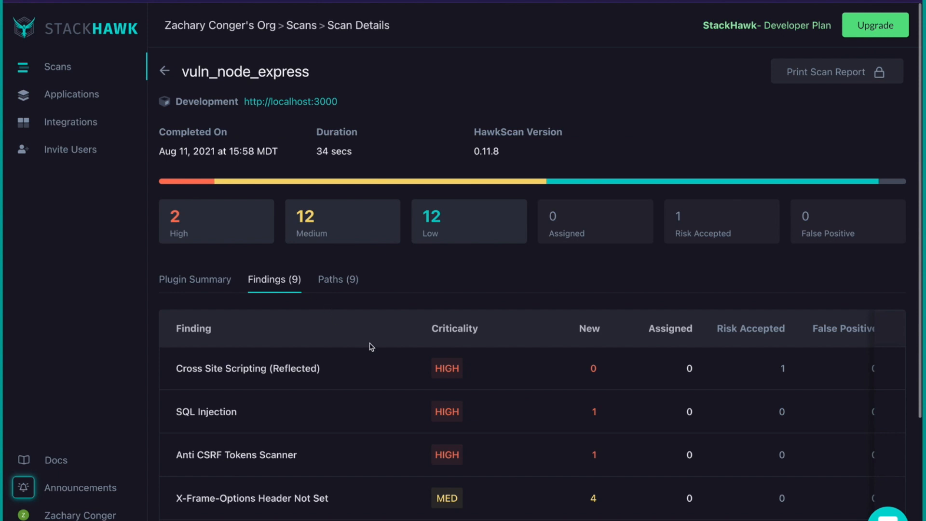
# Step: Mark the SQL Injection finding as Risk Accepted with note 'ok'
pyautogui.click(206, 411)
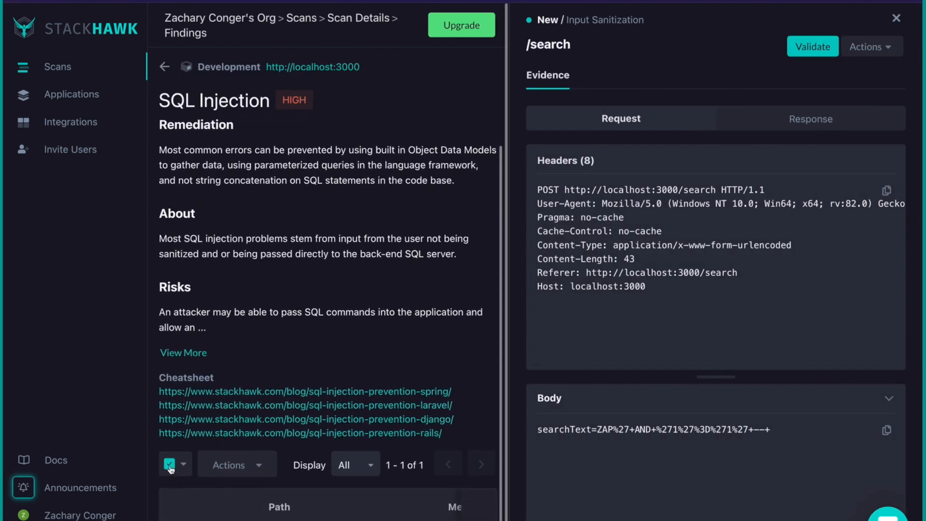
pyautogui.click(170, 464)
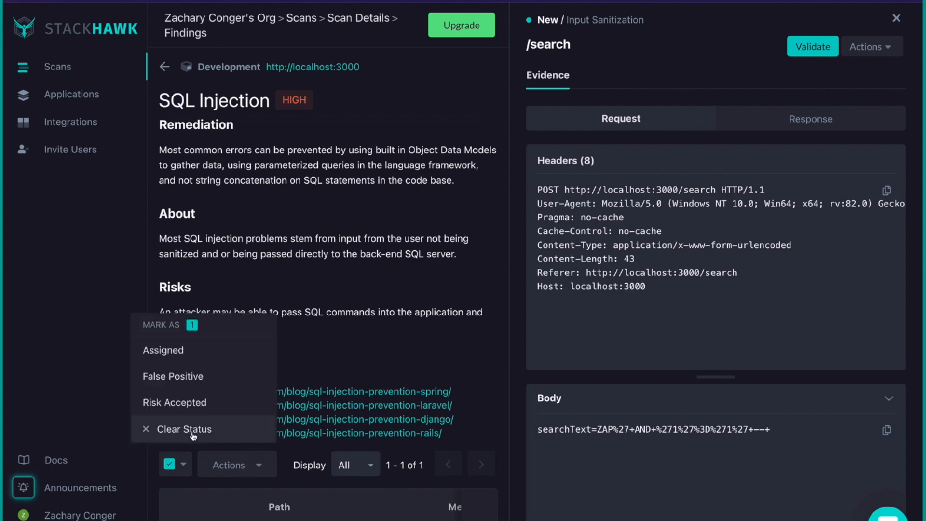
pyautogui.click(175, 402)
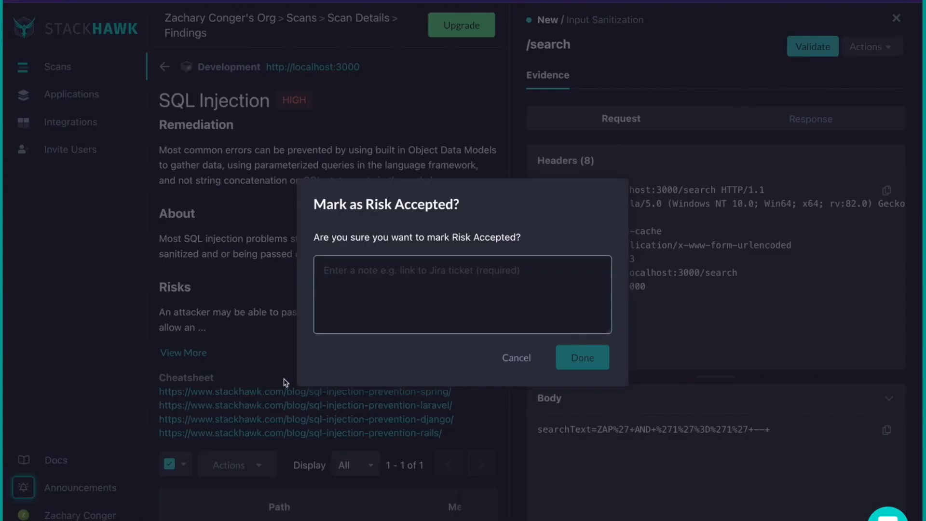
pyautogui.write('ok')
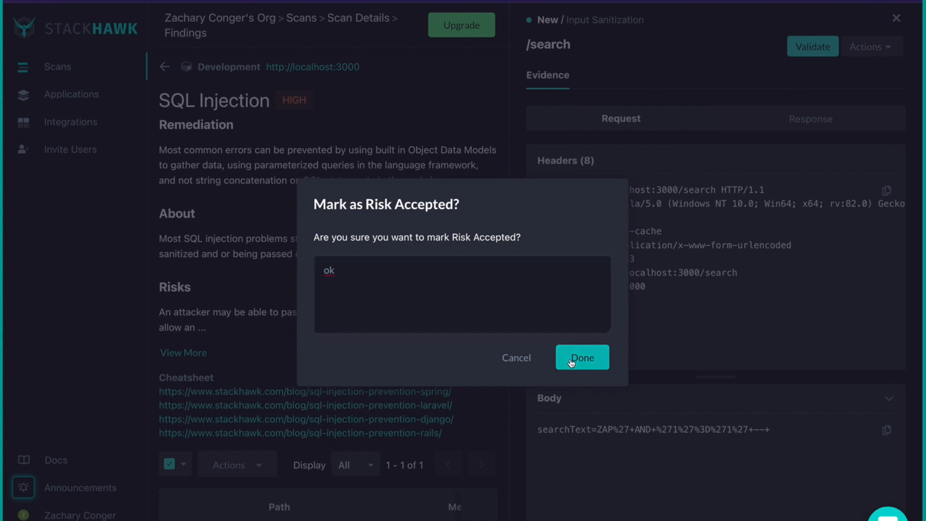
pyautogui.click(581, 357)
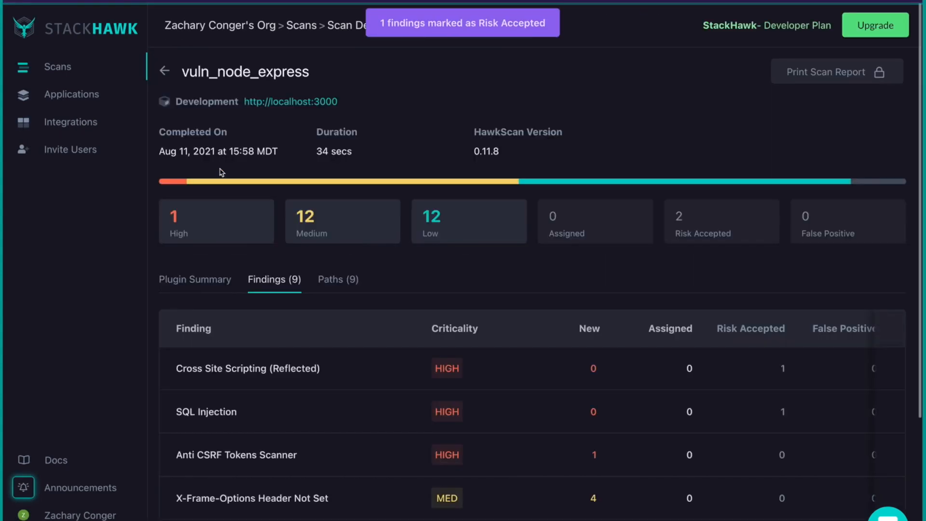
# Step: Mark the Anti CSRF Tokens Scanner /search path as Risk Accepted
pyautogui.click(236, 455)
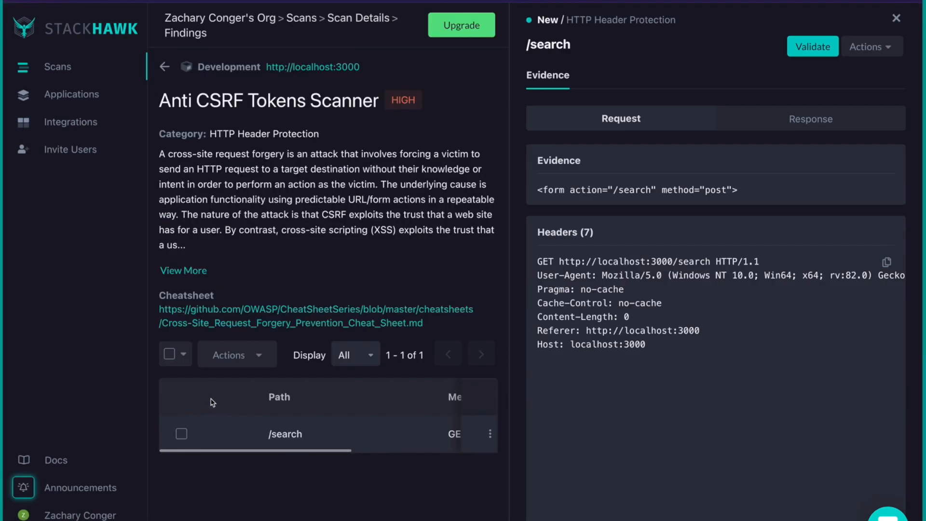
pyautogui.click(171, 353)
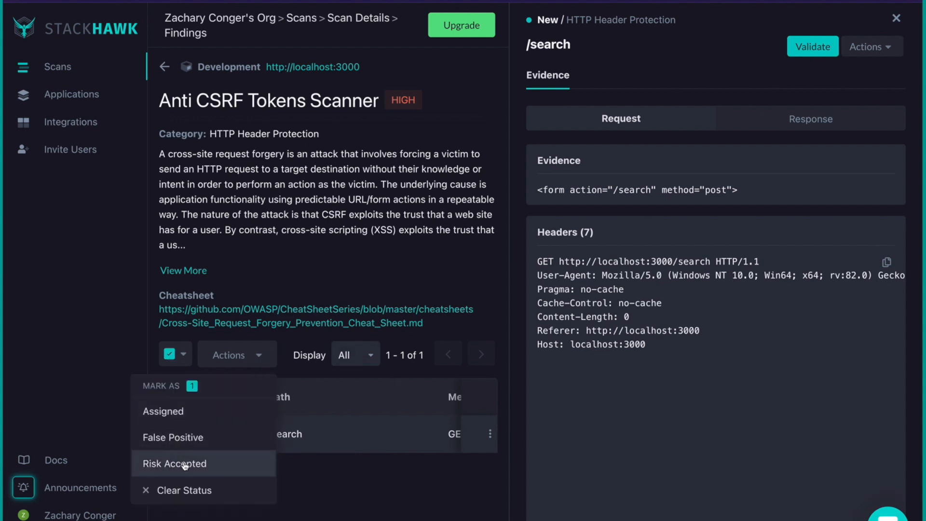
pyautogui.click(174, 463)
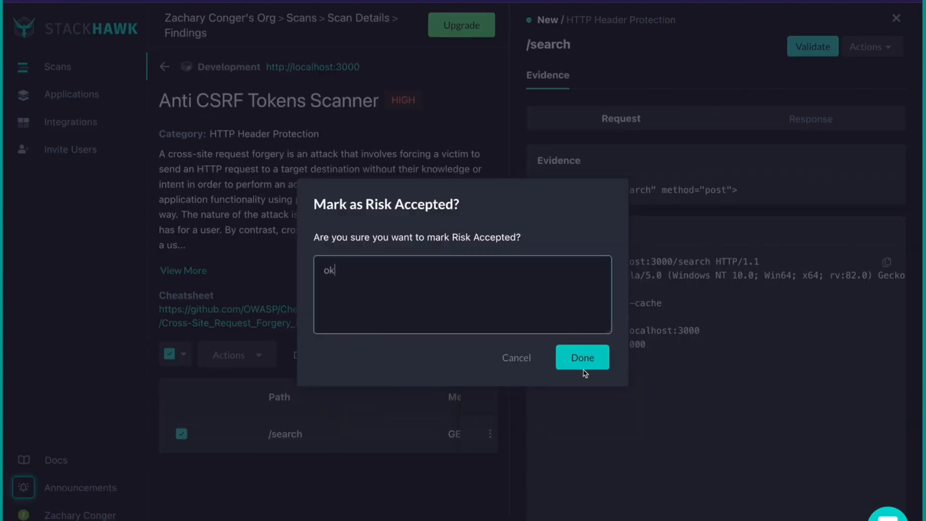
pyautogui.click(582, 357)
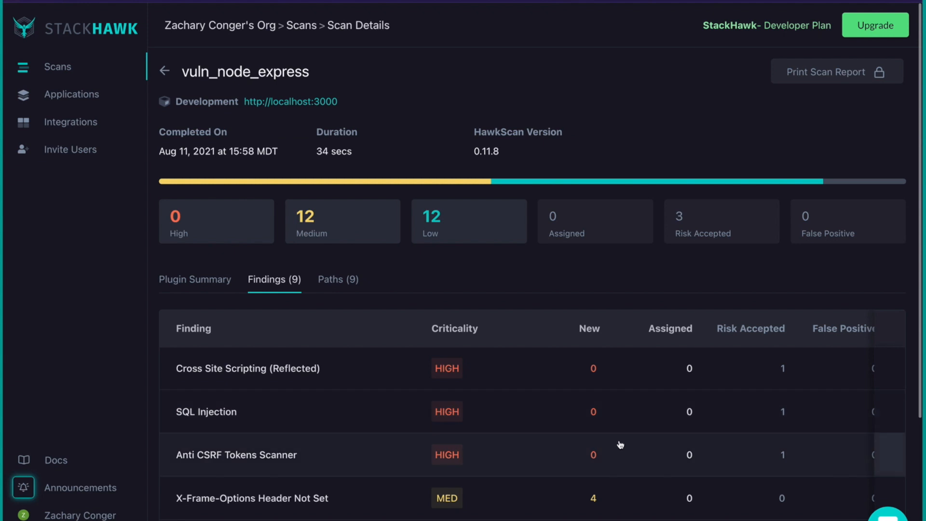
pyautogui.moveTo(541, 450)
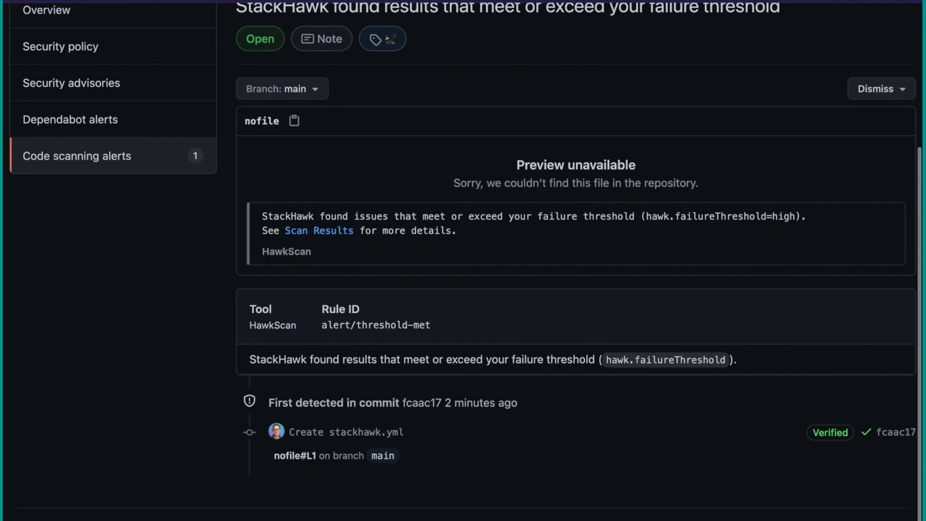
# Step: Re-run all jobs of the latest StackHawk workflow run from Actions
pyautogui.scroll(3)
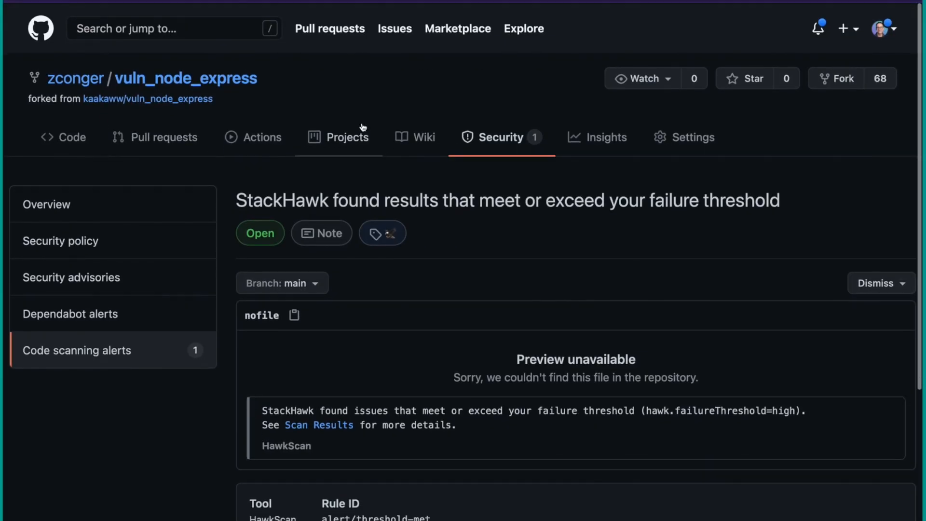
pyautogui.click(261, 137)
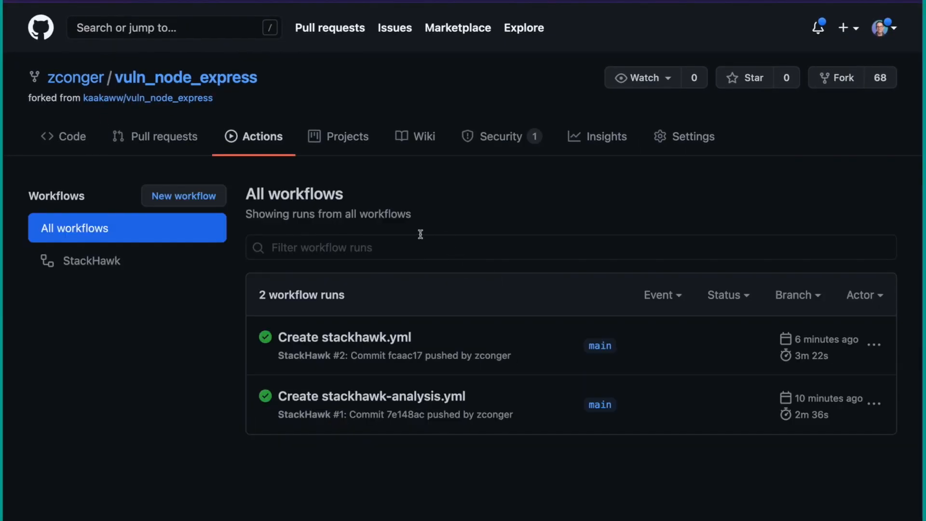
pyautogui.moveTo(136, 266)
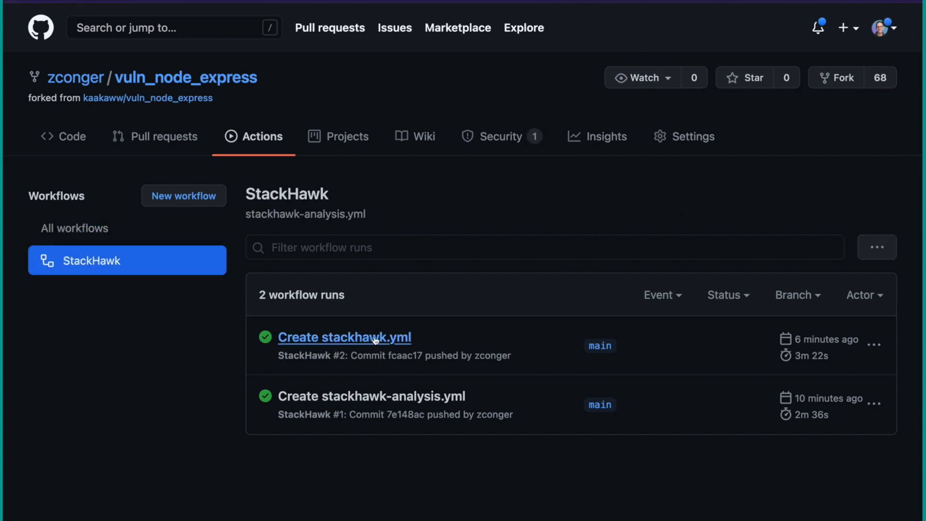
pyautogui.click(345, 337)
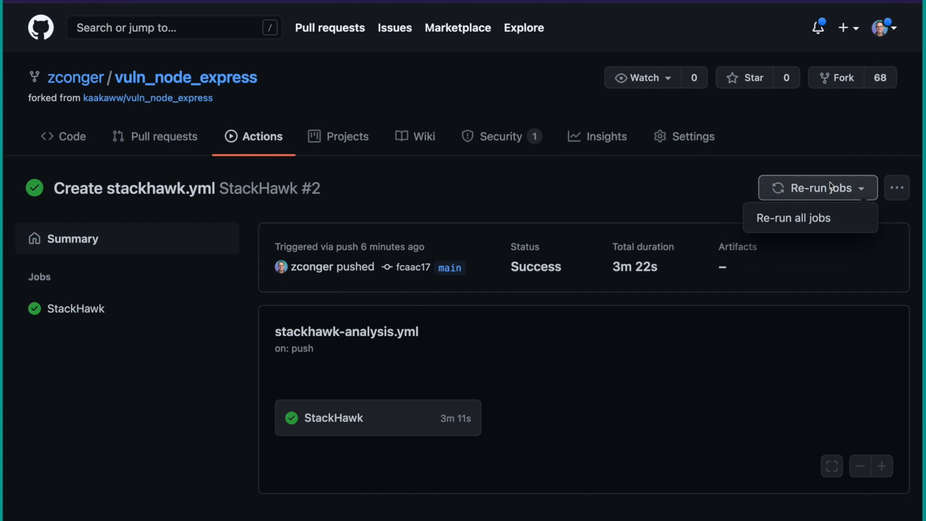
pyautogui.click(792, 218)
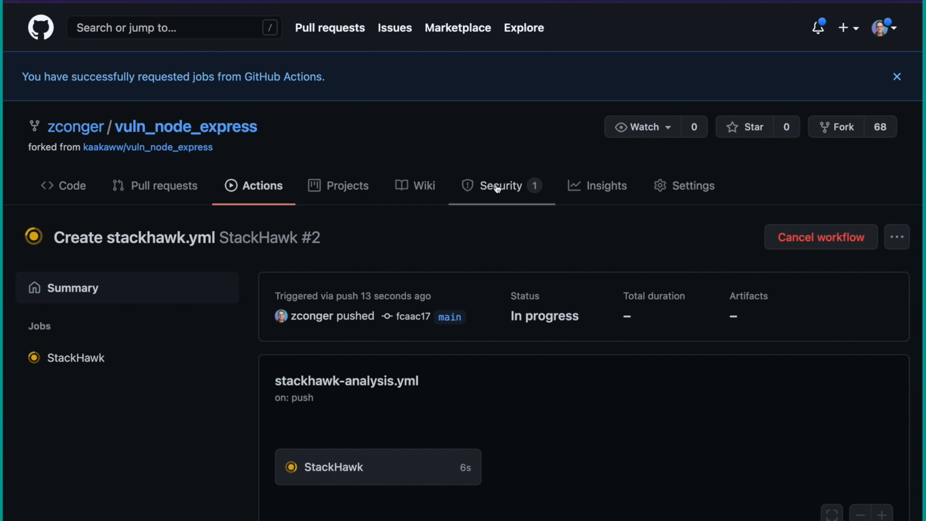
pyautogui.moveTo(182, 389)
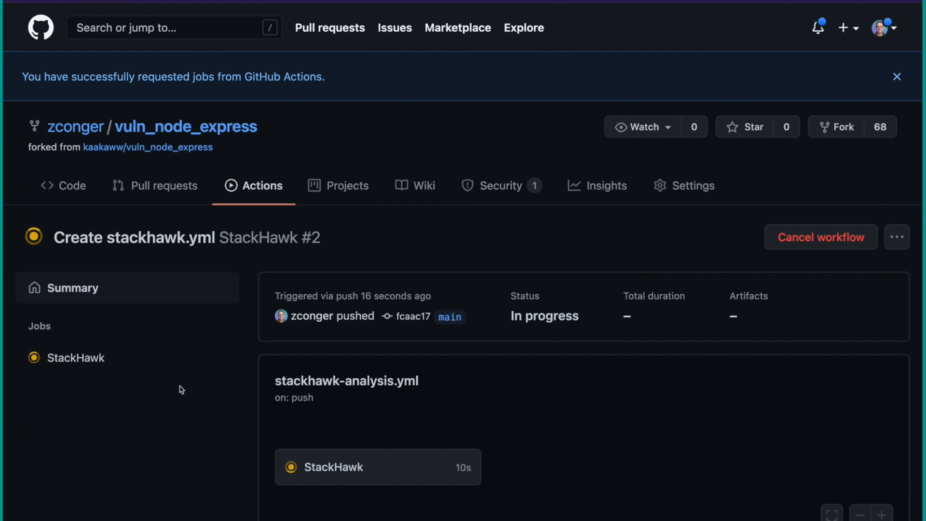
pyautogui.click(896, 76)
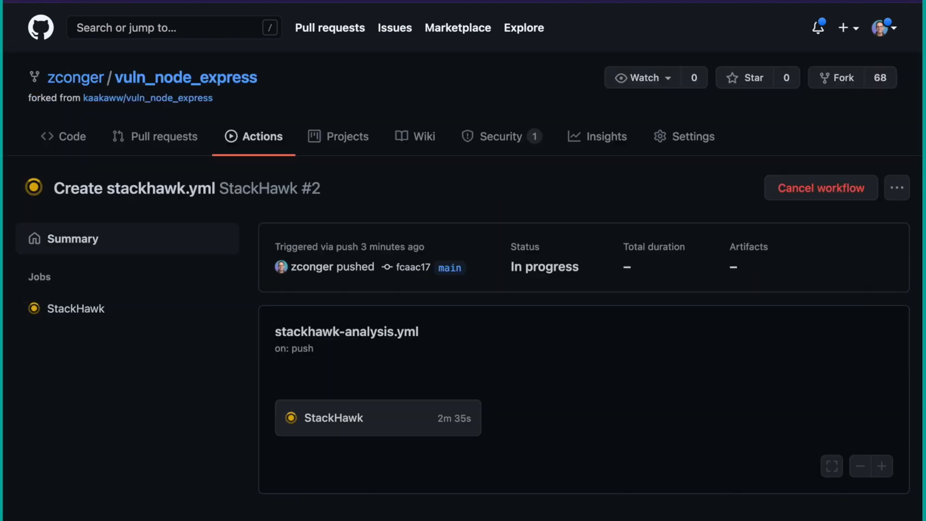
pyautogui.moveTo(799, 424)
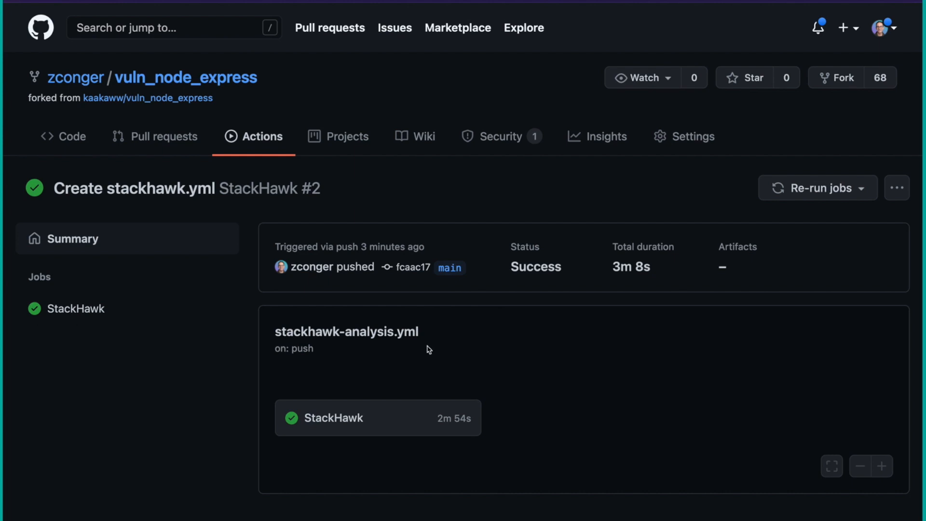
pyautogui.moveTo(614, 361)
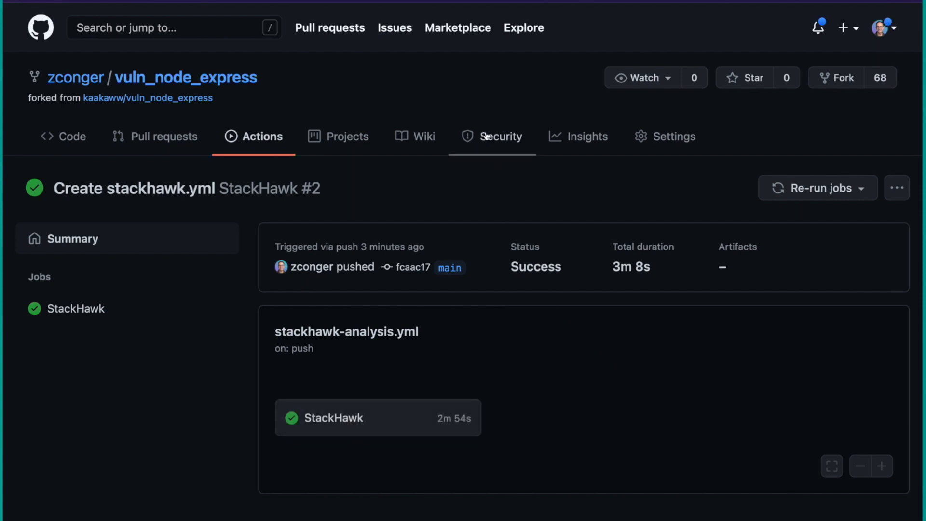
# Step: Open Security > Code scanning alerts and confirm zero open alerts remain
pyautogui.click(500, 136)
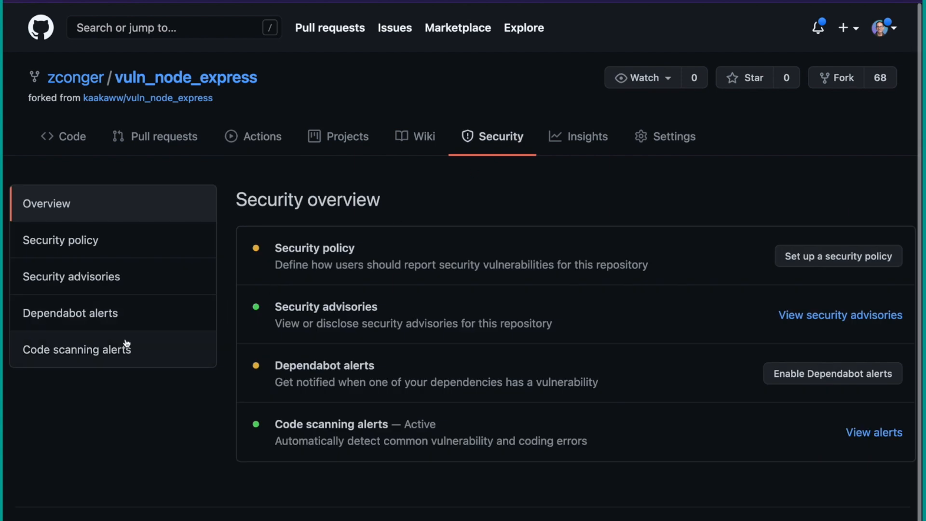
pyautogui.click(76, 349)
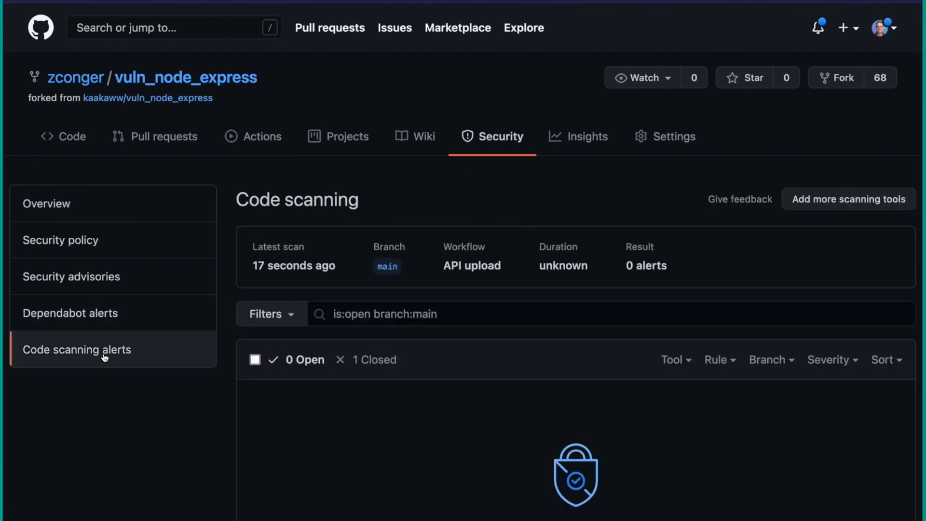
pyautogui.scroll(-3)
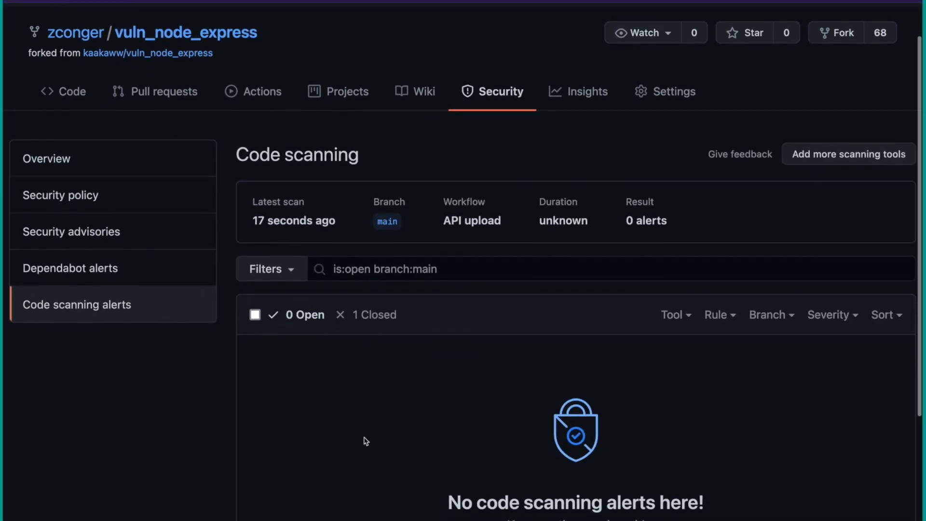
pyautogui.scroll(3)
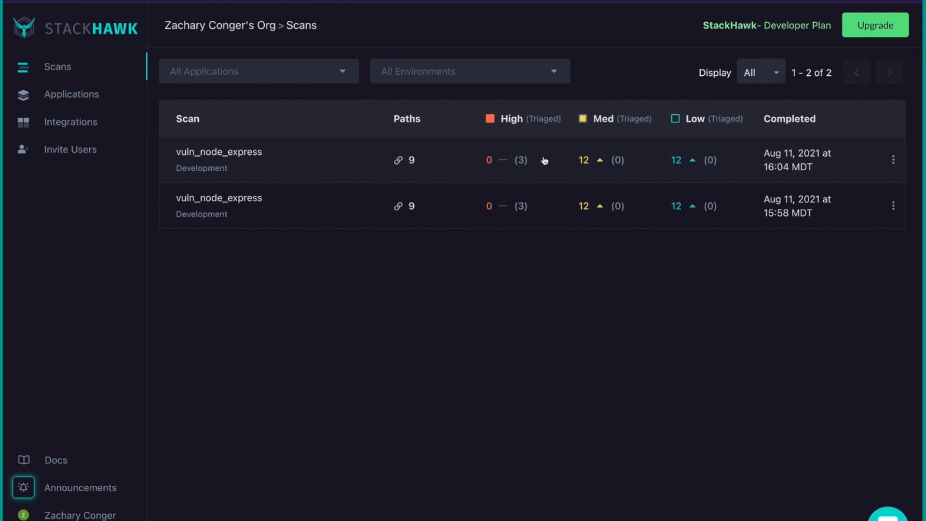
pyautogui.moveTo(513, 165)
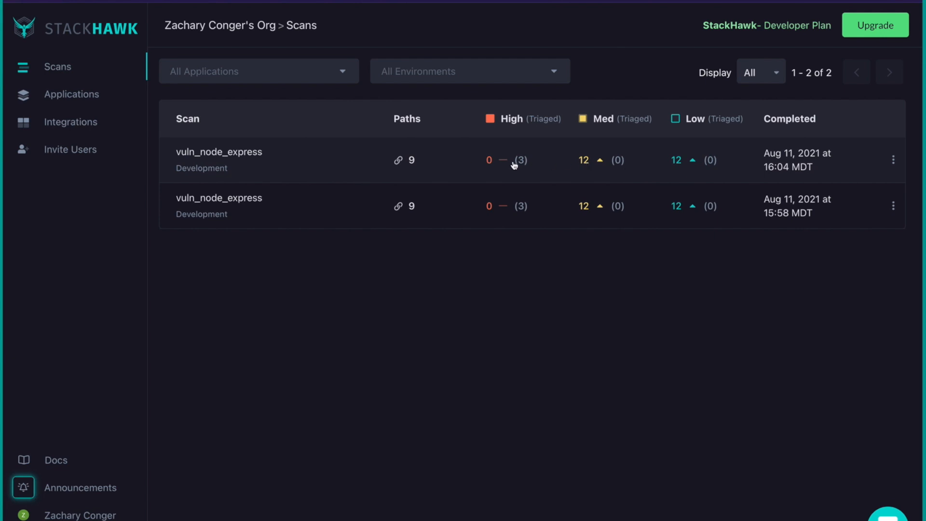